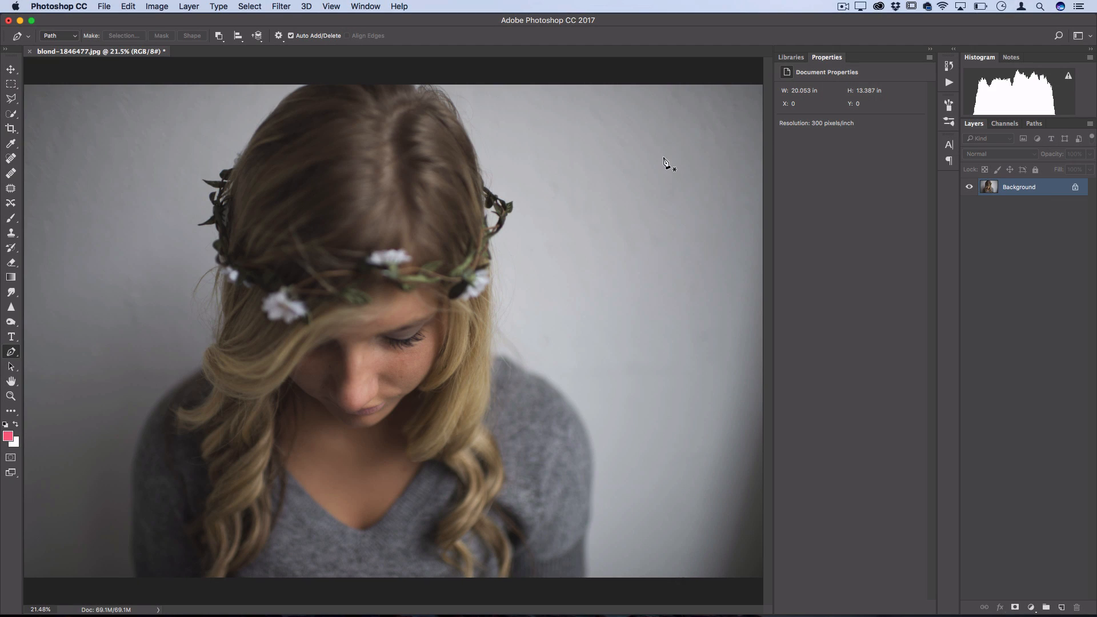
{"action": "mouse_move", "coordinate": [333, 113]}
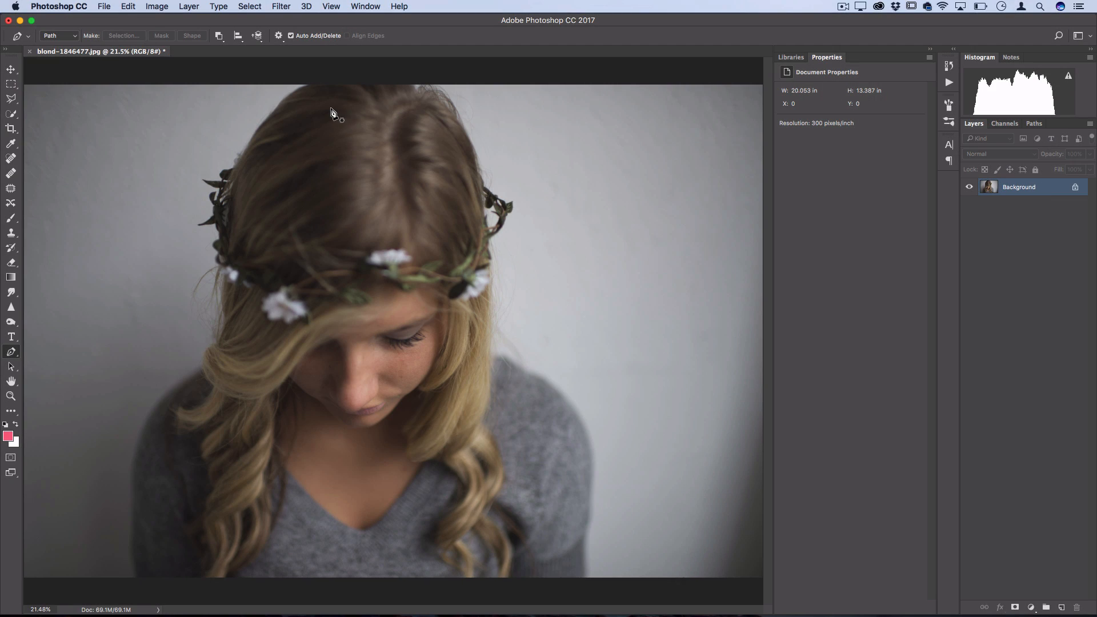
{"action": "mouse_move", "coordinate": [290, 109]}
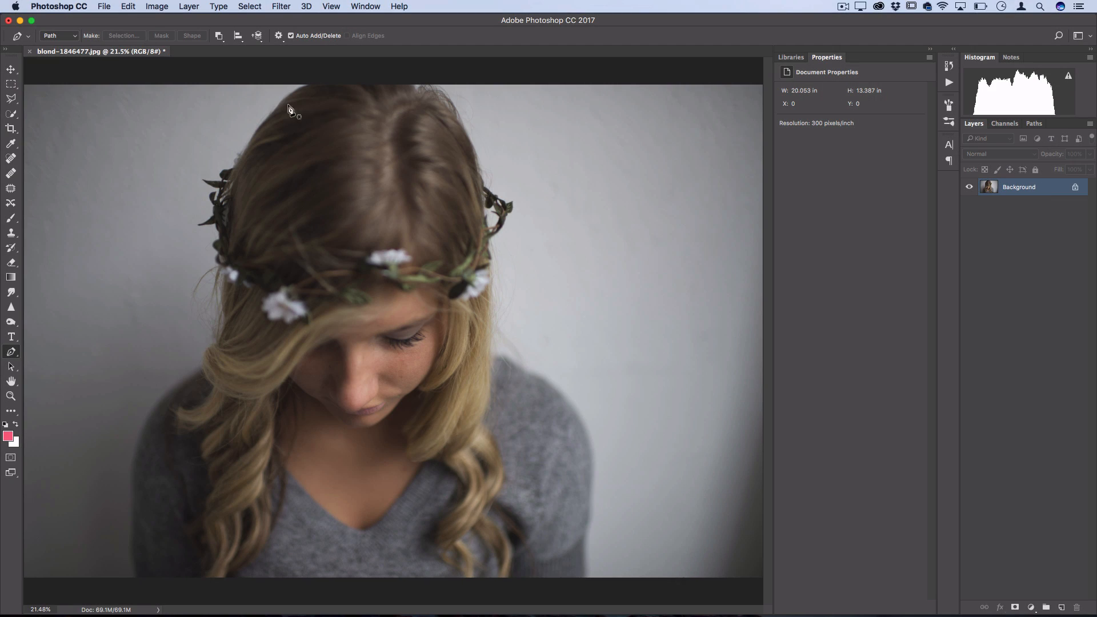
Step: Choose Color Lookup from the Layers panel's new adjustment layer menu
{"action": "left_click", "coordinate": [188, 6]}
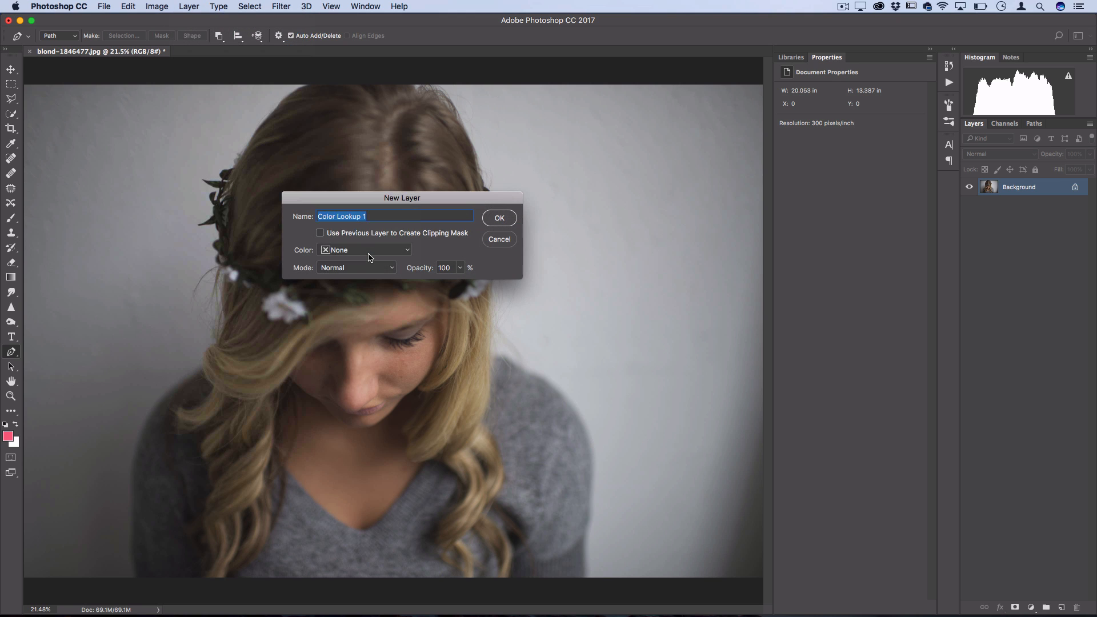
Step: Accept the New Layer dialog to create Color Lookup 1 above the Background photo
{"action": "left_click", "coordinate": [499, 218]}
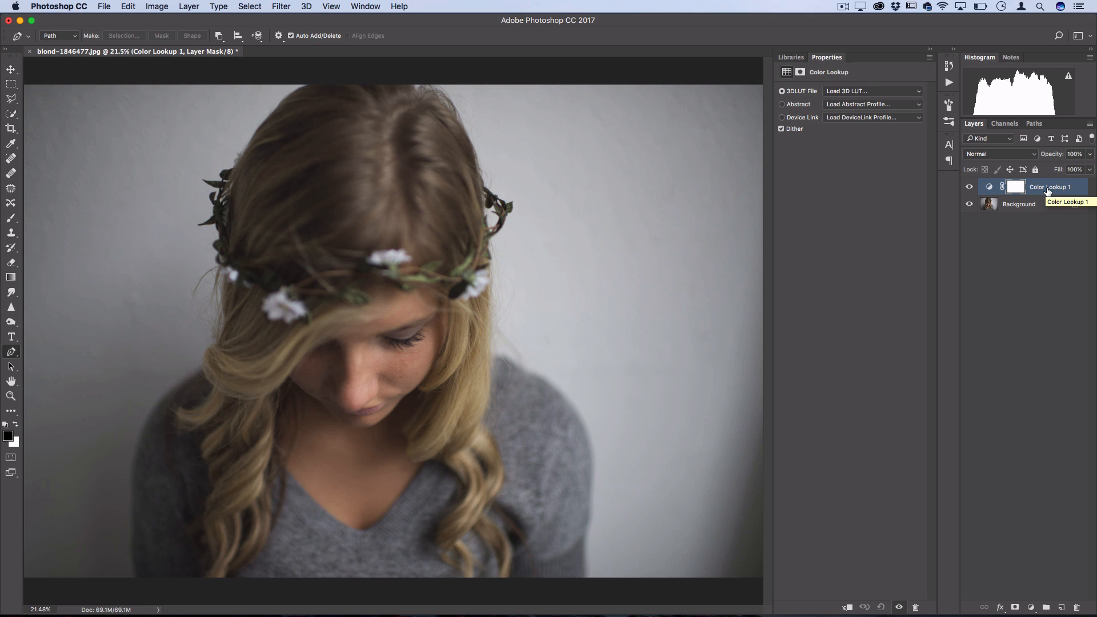
{"action": "mouse_move", "coordinate": [822, 173]}
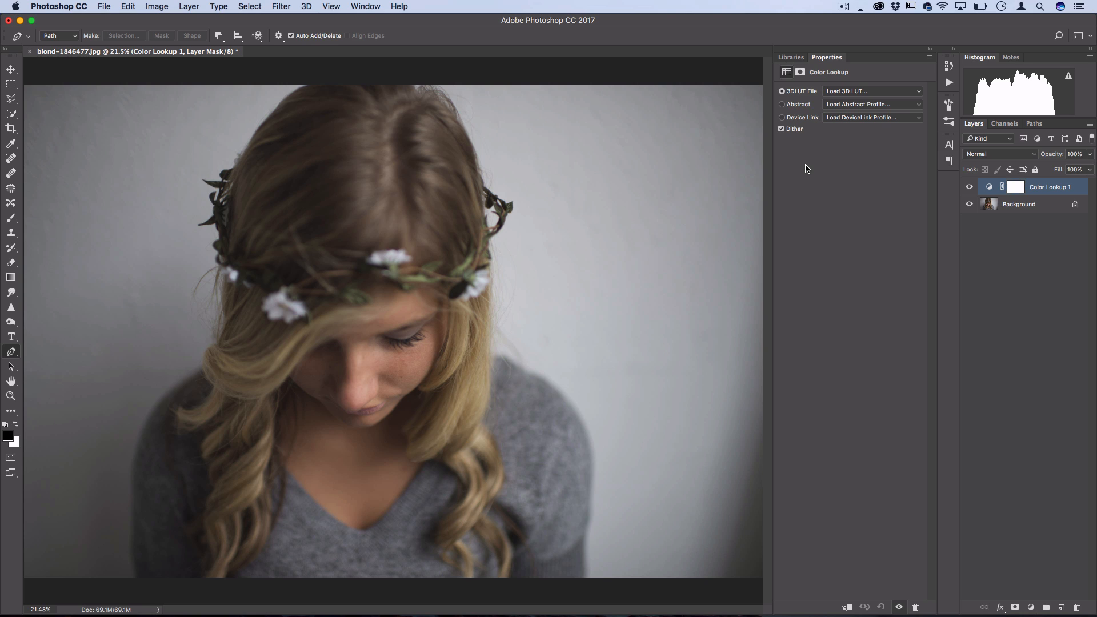
{"action": "mouse_move", "coordinate": [399, 252]}
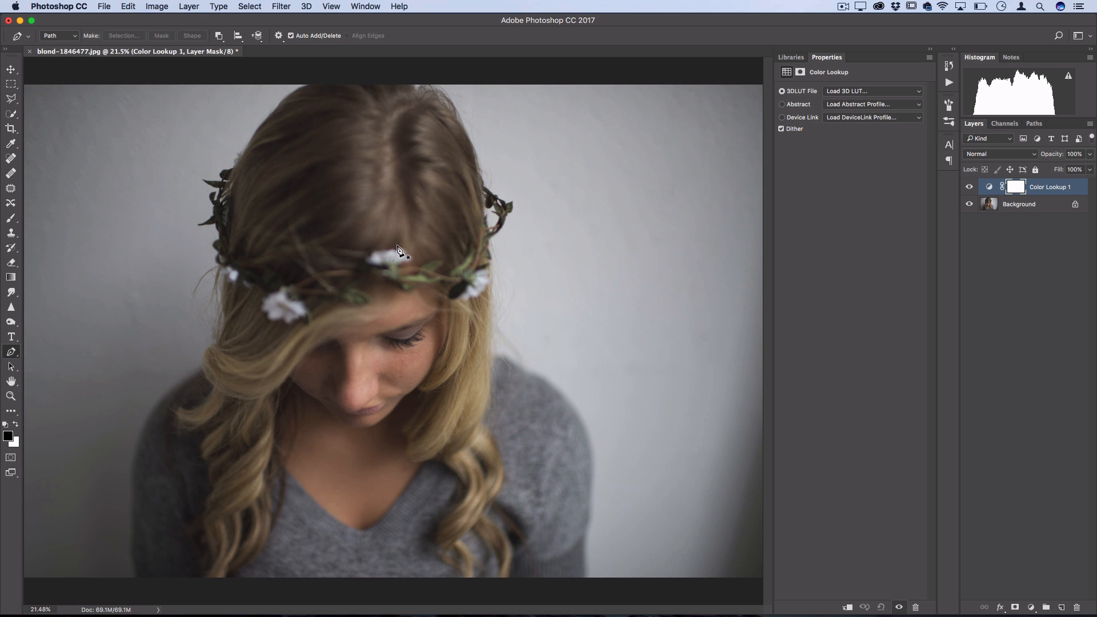
{"action": "mouse_move", "coordinate": [226, 215]}
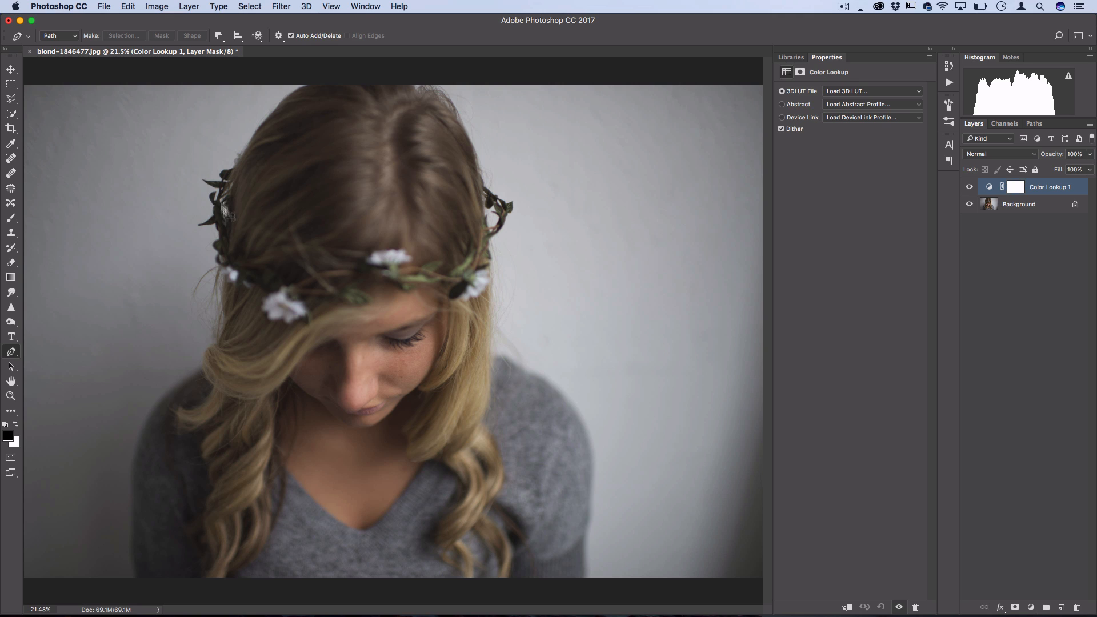
{"action": "mouse_move", "coordinate": [439, 253]}
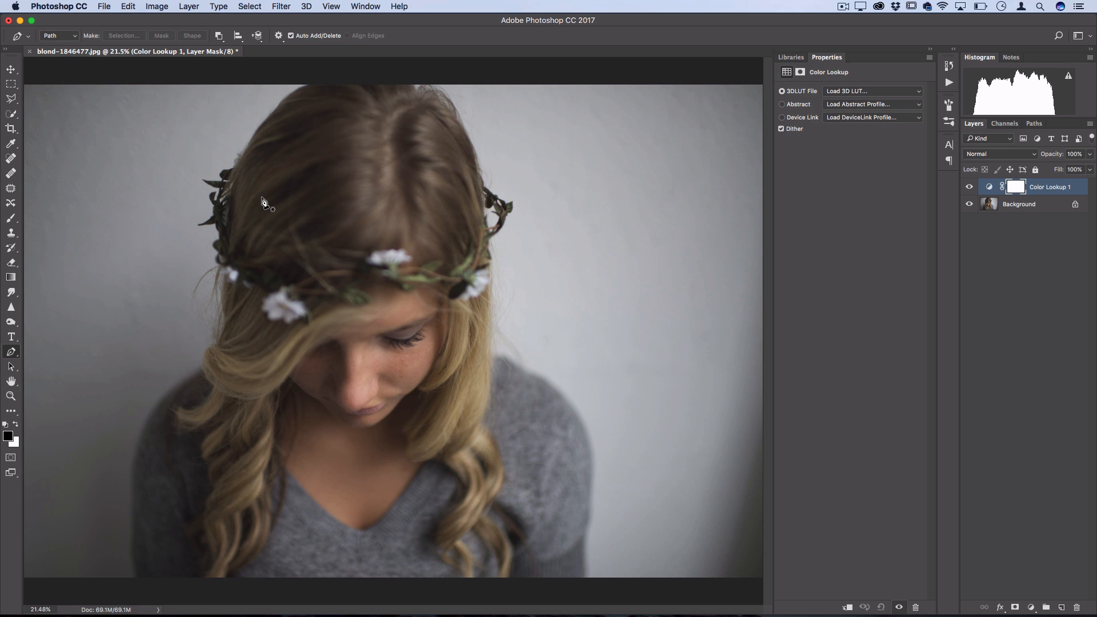
{"action": "mouse_move", "coordinate": [292, 237]}
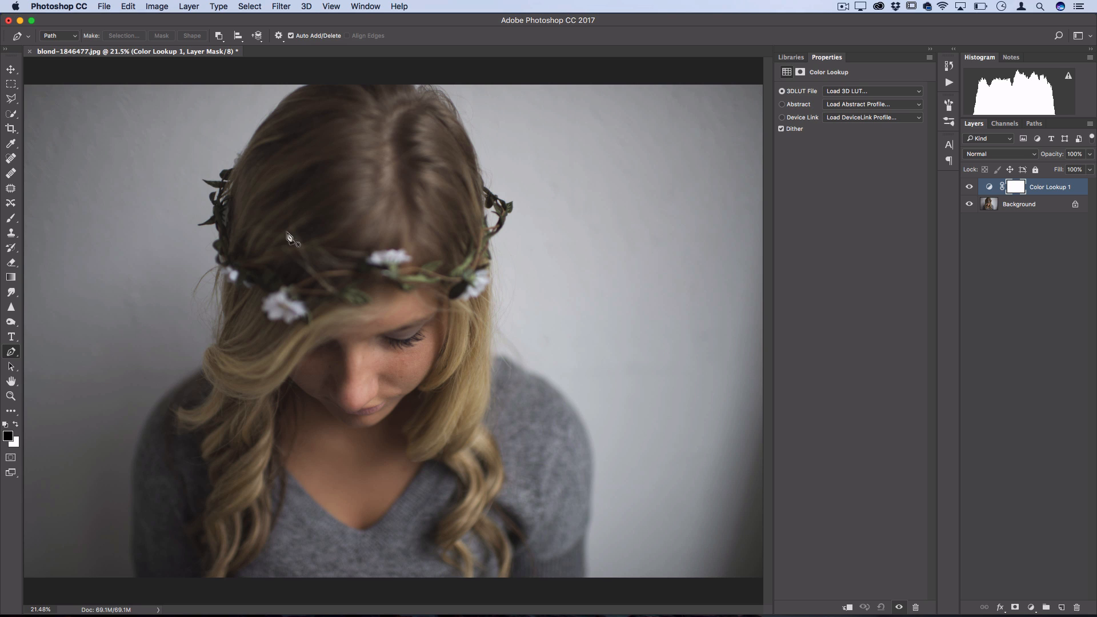
{"action": "mouse_move", "coordinate": [321, 226]}
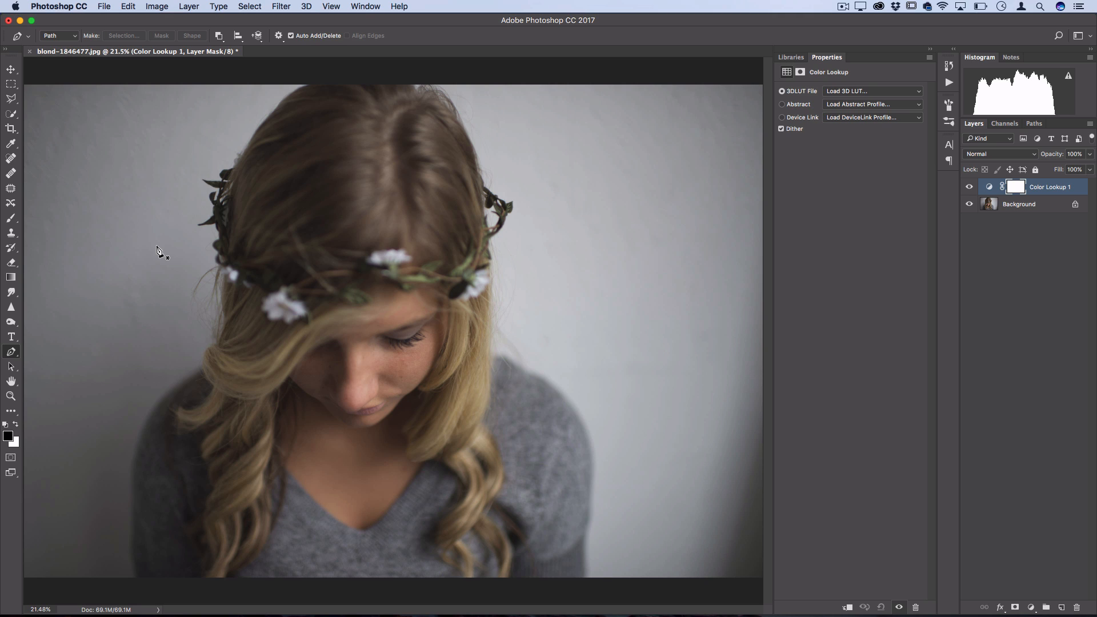
{"action": "mouse_move", "coordinate": [1043, 190]}
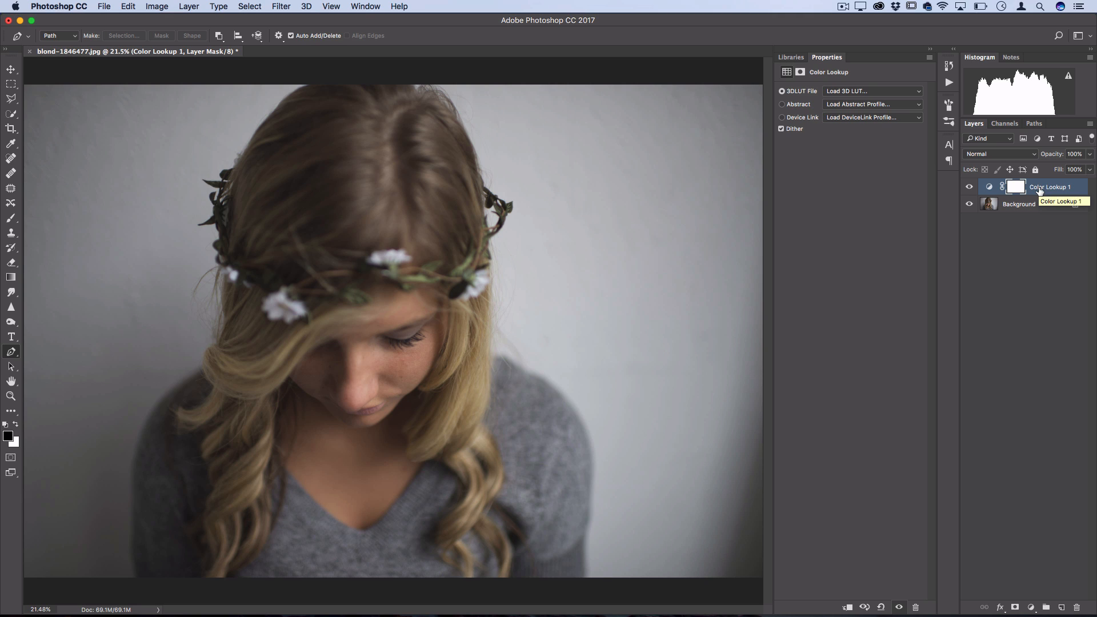
{"action": "mouse_move", "coordinate": [919, 97]}
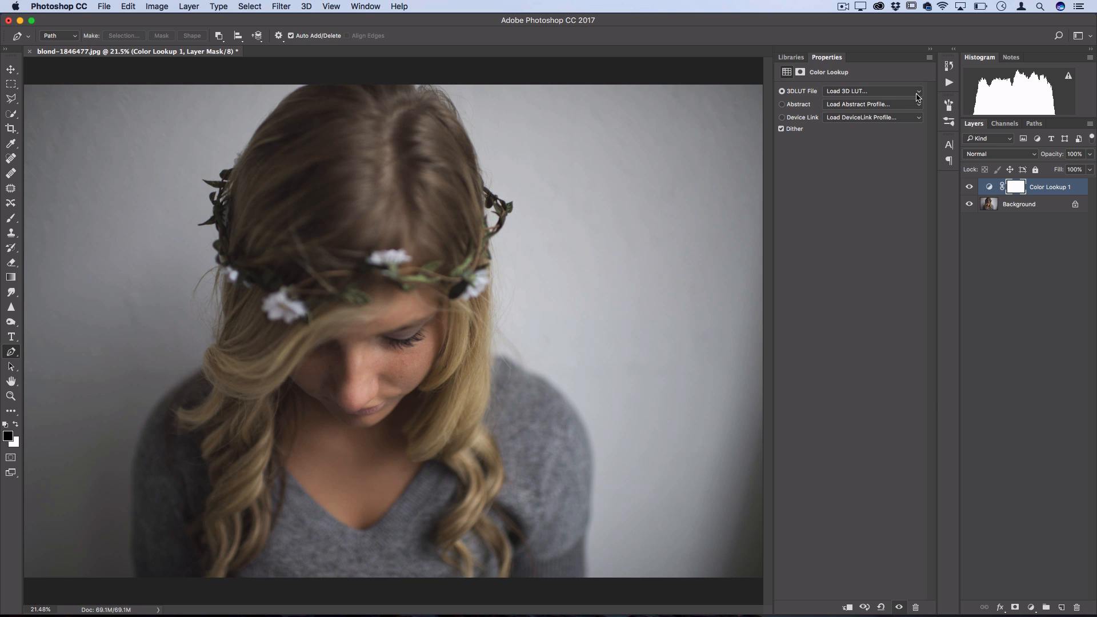
Step: Preview the 2Strip, 3Strip and filmstock_50 lookup presets on the portrait
{"action": "left_click", "coordinate": [917, 90]}
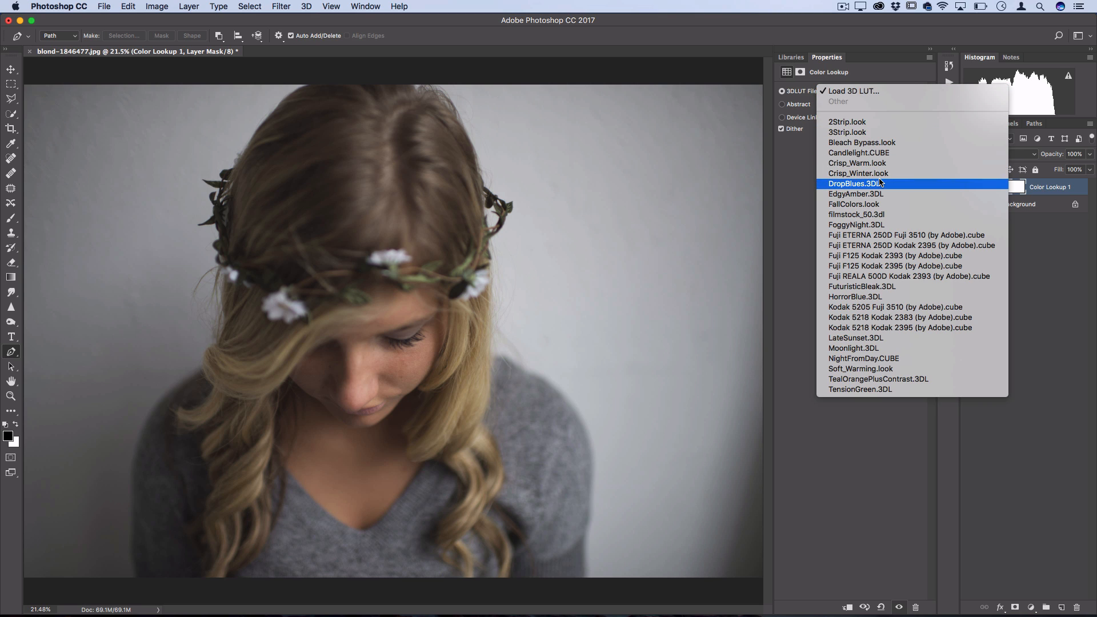
{"action": "mouse_move", "coordinate": [860, 338]}
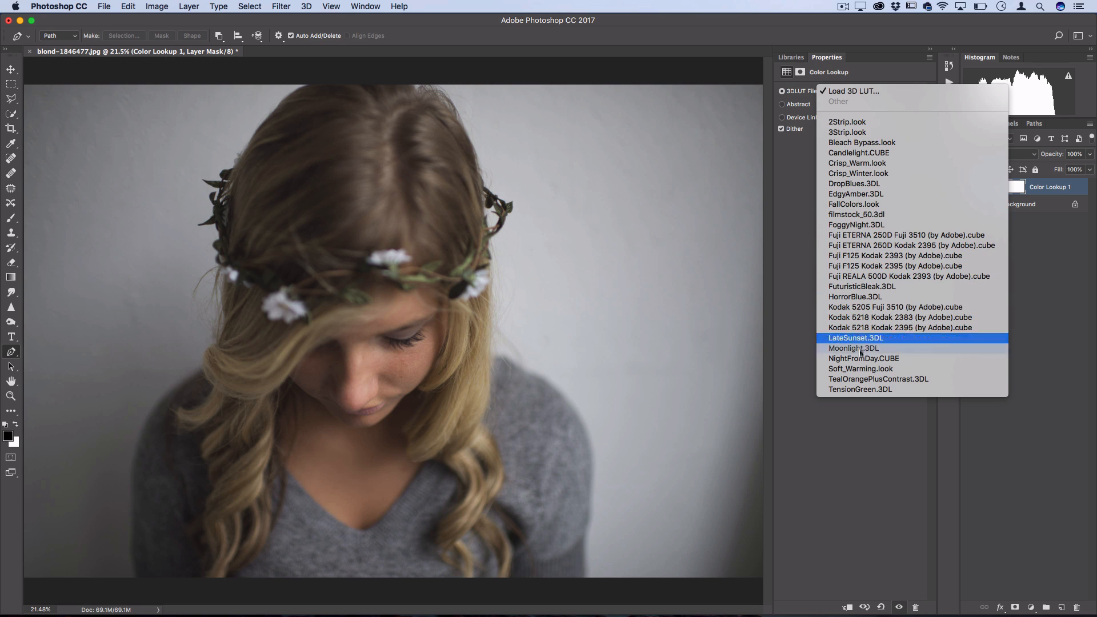
{"action": "mouse_move", "coordinate": [858, 153]}
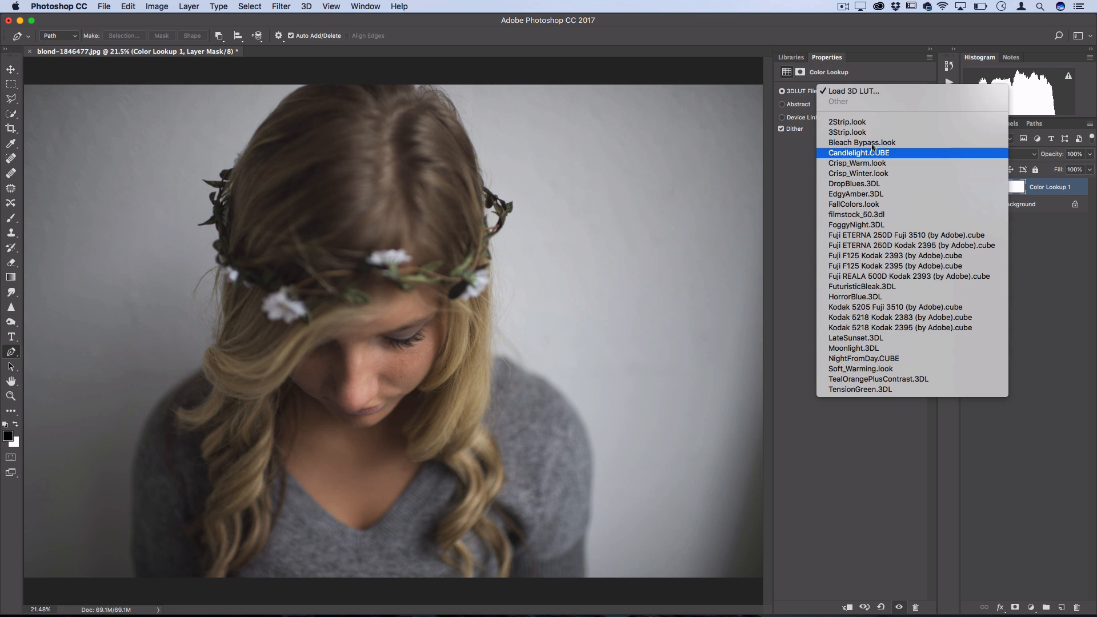
{"action": "left_click", "coordinate": [847, 122]}
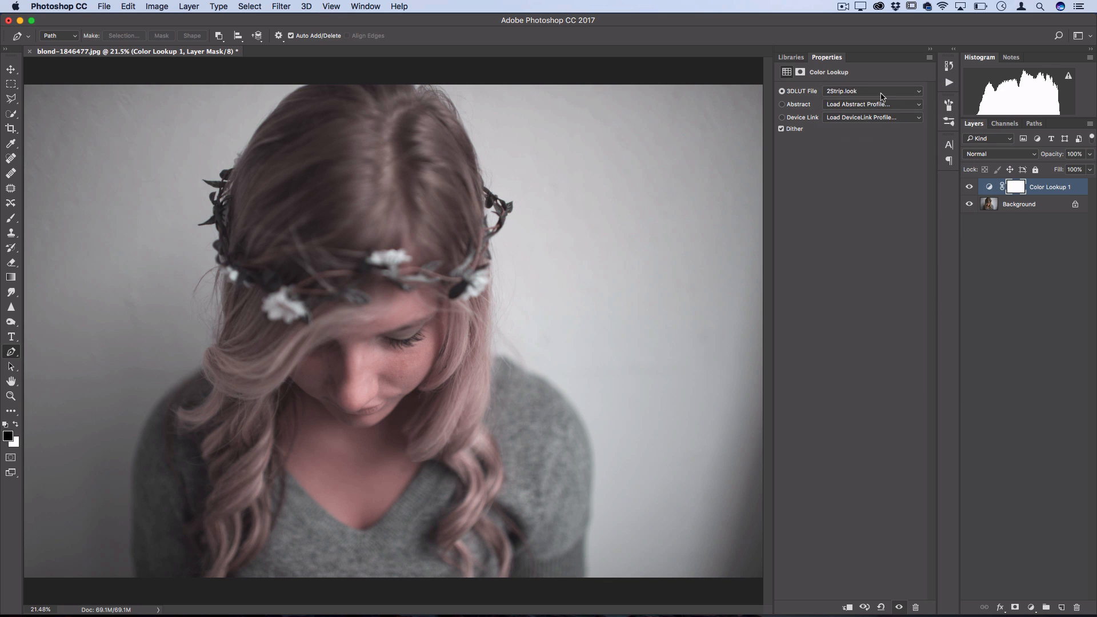
{"action": "left_click", "coordinate": [870, 91]}
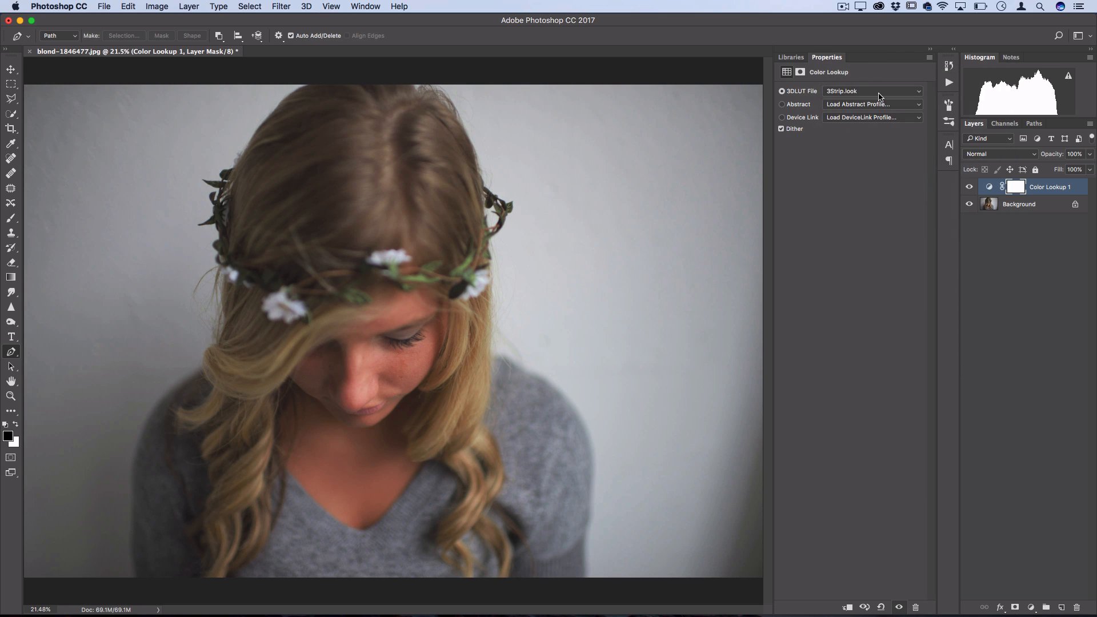
{"action": "left_click", "coordinate": [871, 90]}
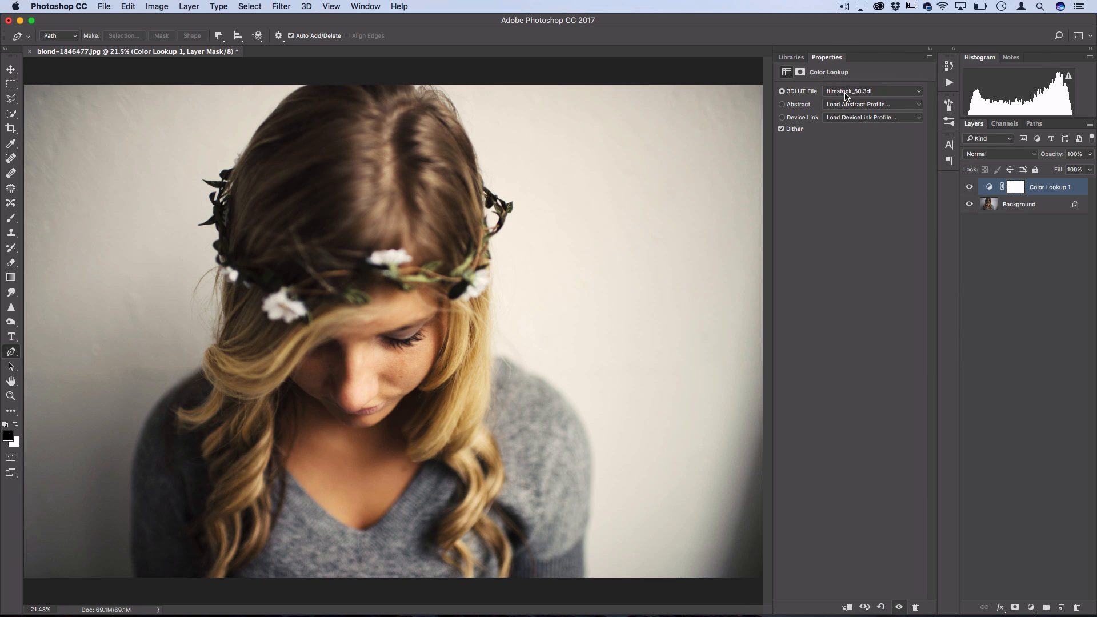
Step: Compare HorrorBlue, another film emulation and a Kodak preset, settling on HorrorBlue.3DL
{"action": "left_click", "coordinate": [871, 91]}
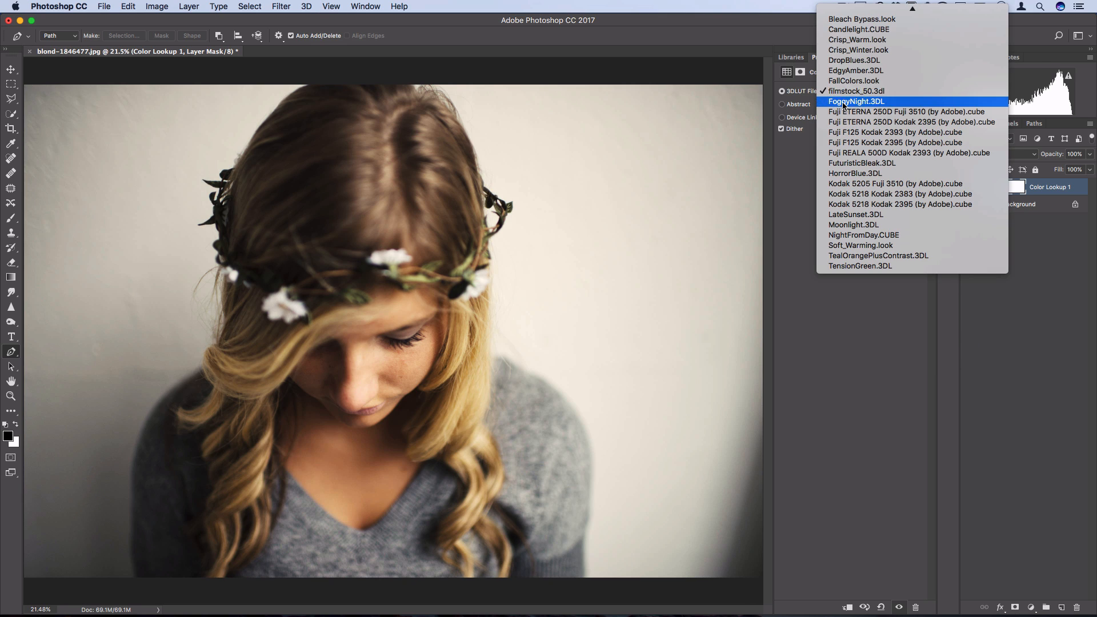
{"action": "left_click", "coordinate": [856, 101]}
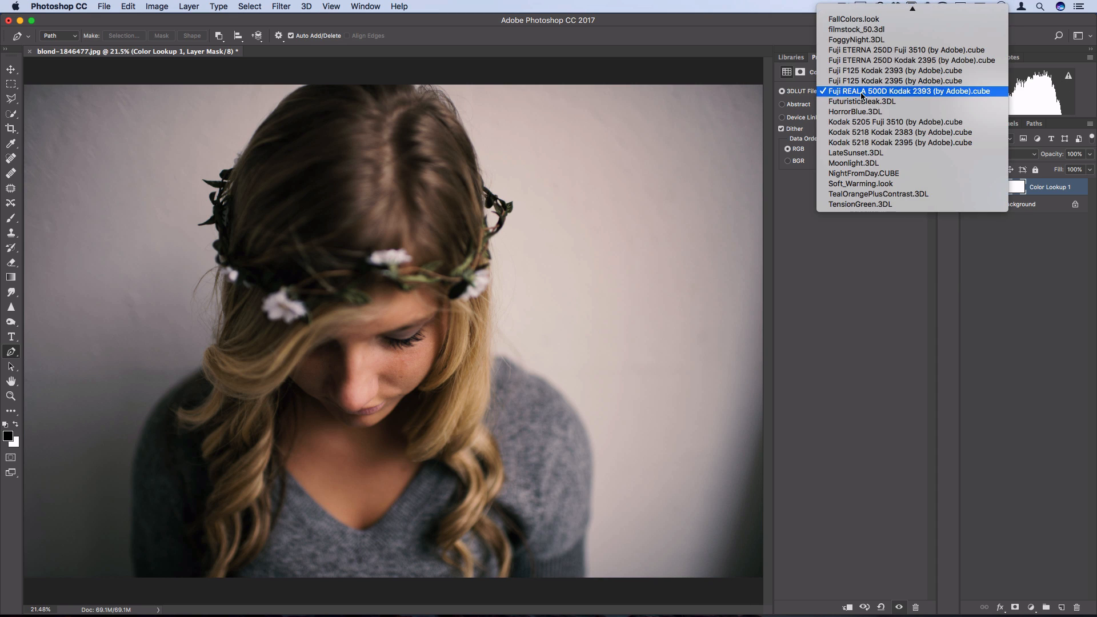
{"action": "left_click", "coordinate": [854, 112]}
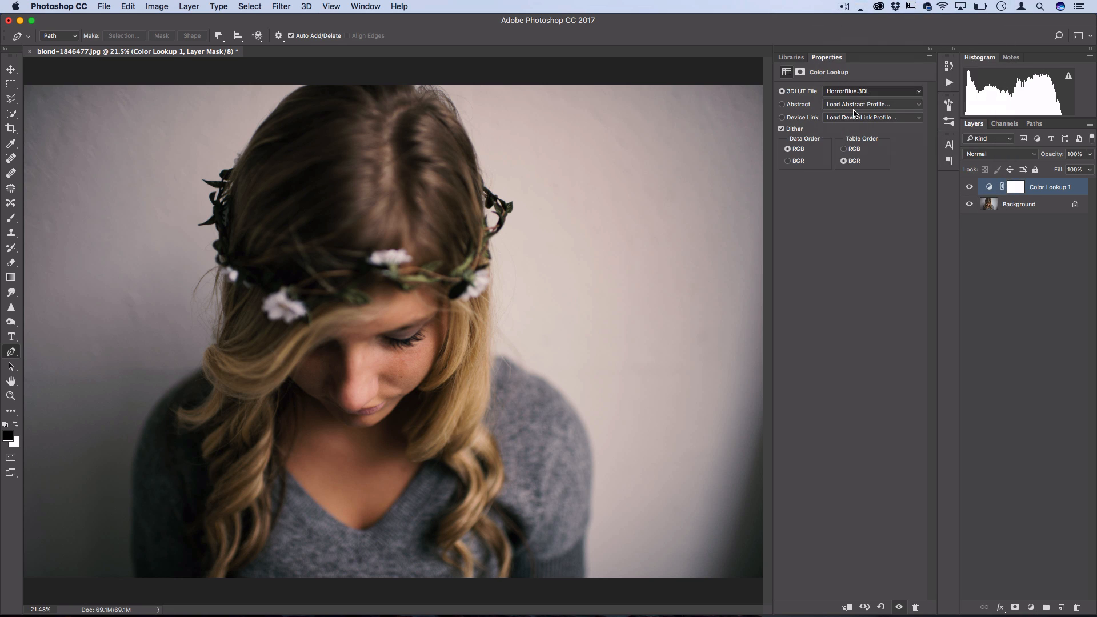
{"action": "left_click", "coordinate": [872, 90]}
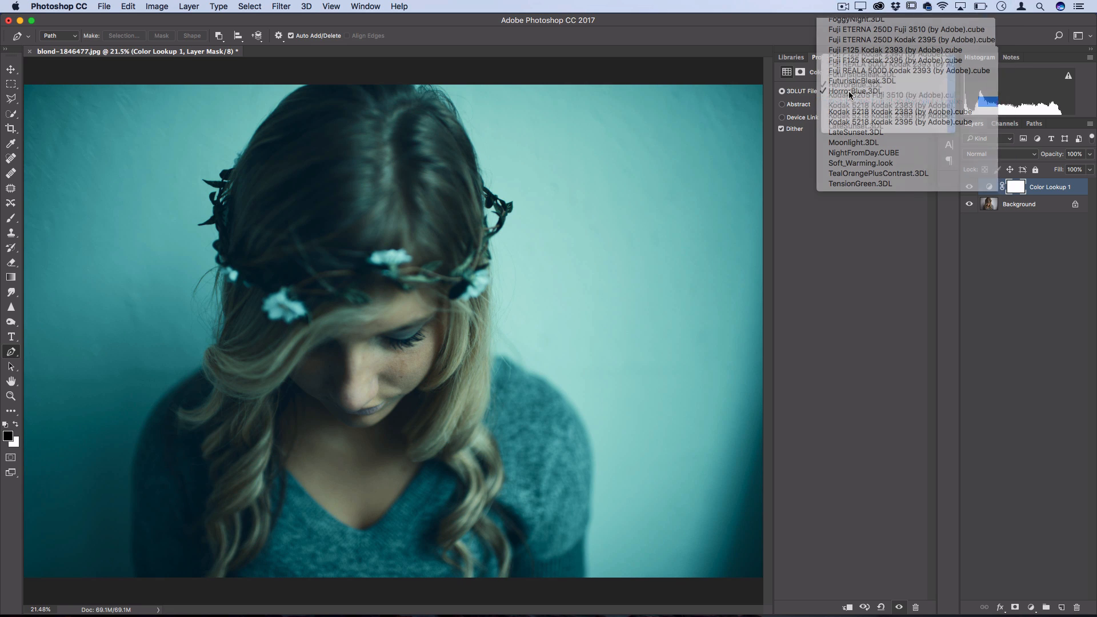
{"action": "left_click", "coordinate": [862, 80]}
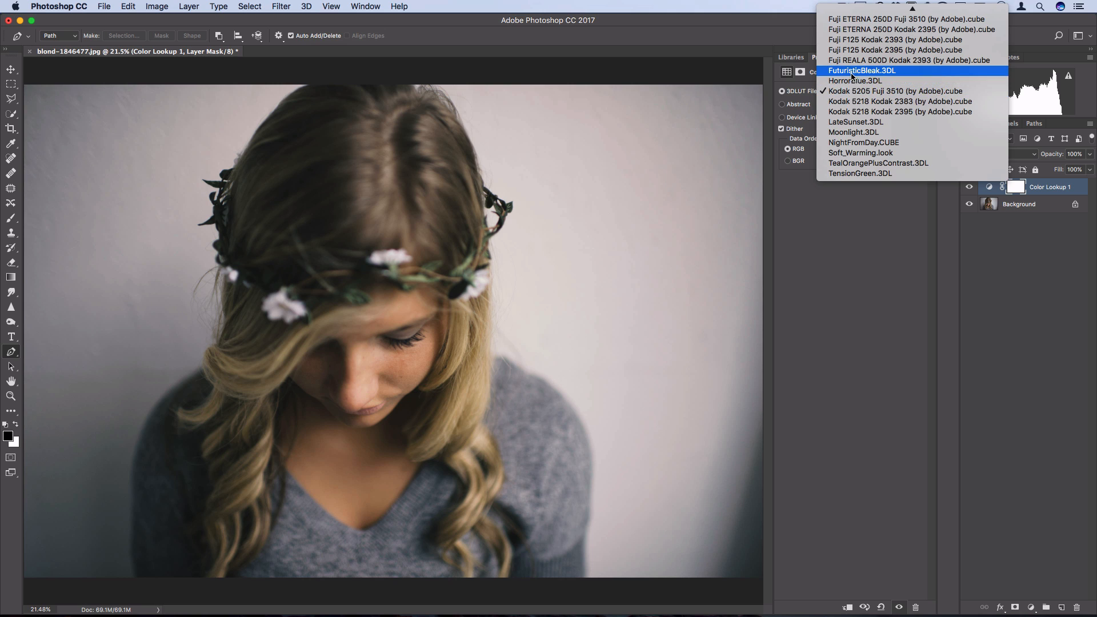
{"action": "left_click", "coordinate": [854, 80]}
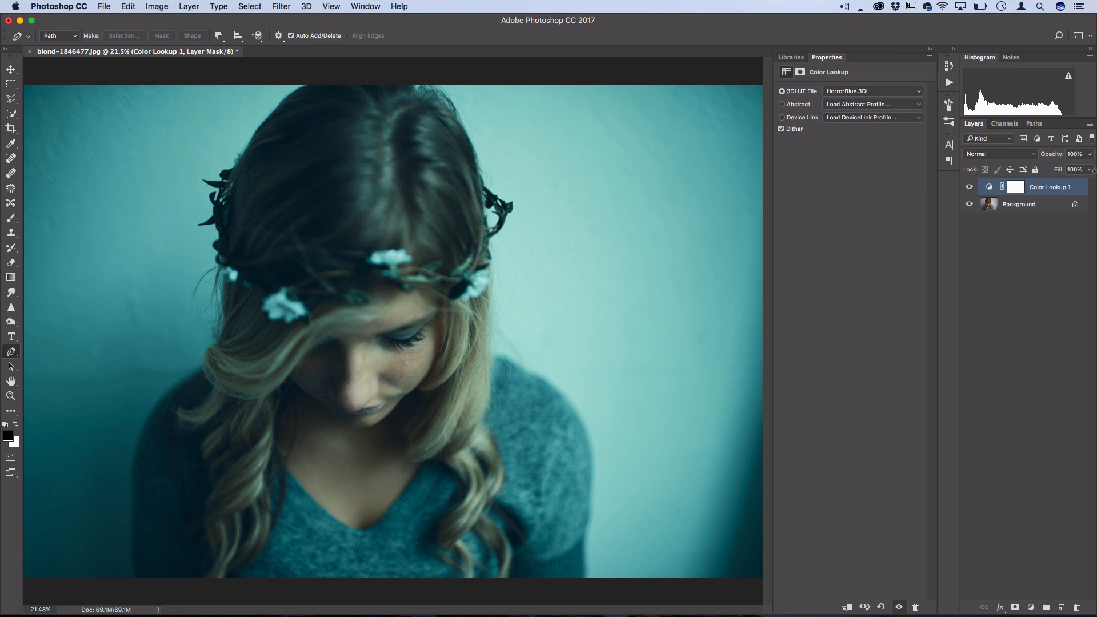
Step: Lower the HorrorBlue lookup layer's opacity in stages through 78% and 55% to 47%
{"action": "left_click_drag", "start_coordinate": [1090, 162], "coordinate": [1070, 162]}
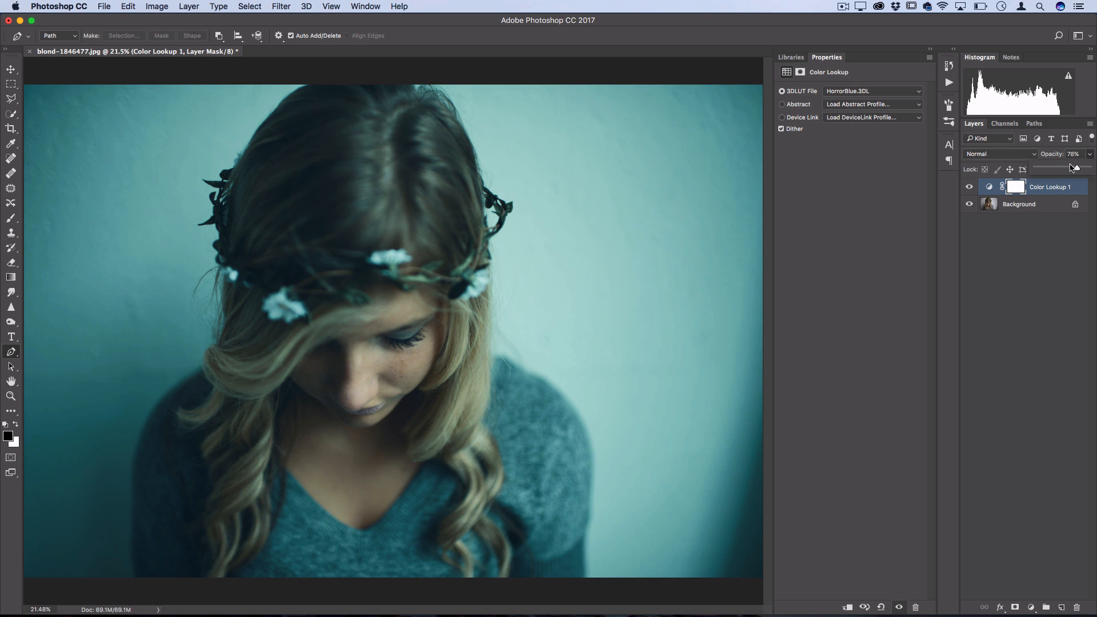
{"action": "left_click_drag", "start_coordinate": [1070, 168], "coordinate": [1056, 168]}
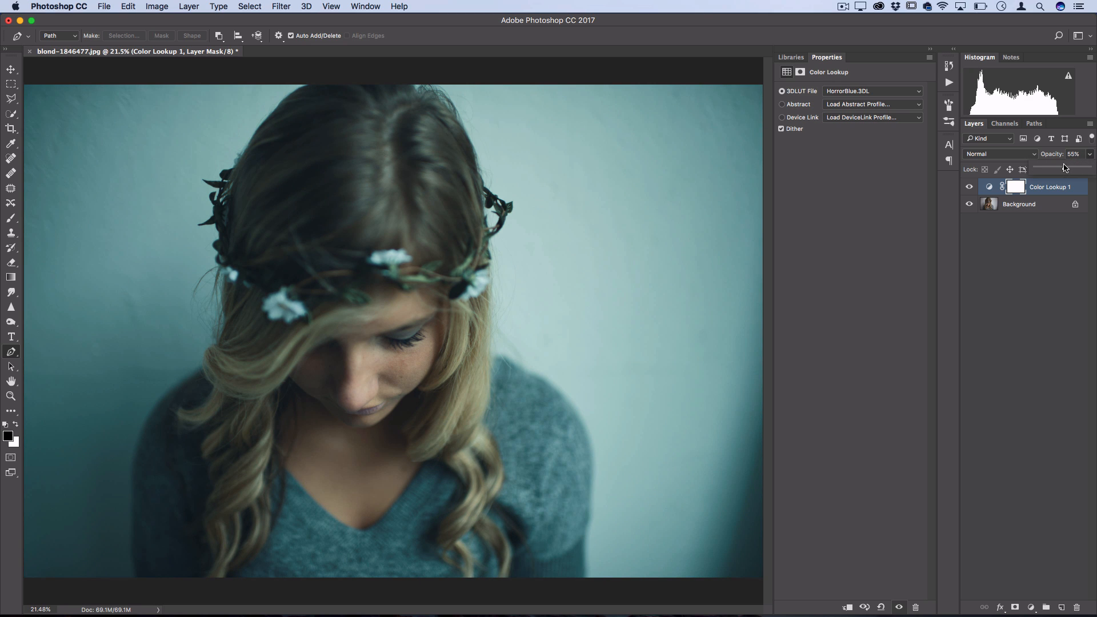
{"action": "left_click_drag", "start_coordinate": [1067, 169], "coordinate": [1059, 169]}
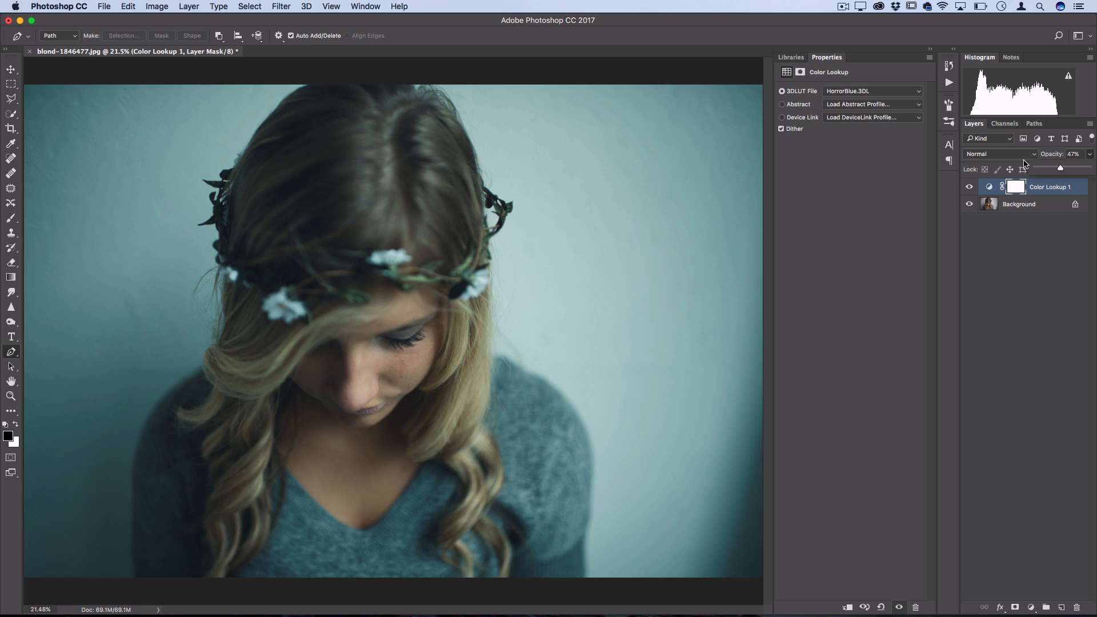
Step: Compare Soft Light, then blend the lookup layer in Screen mode
{"action": "left_click", "coordinate": [999, 153]}
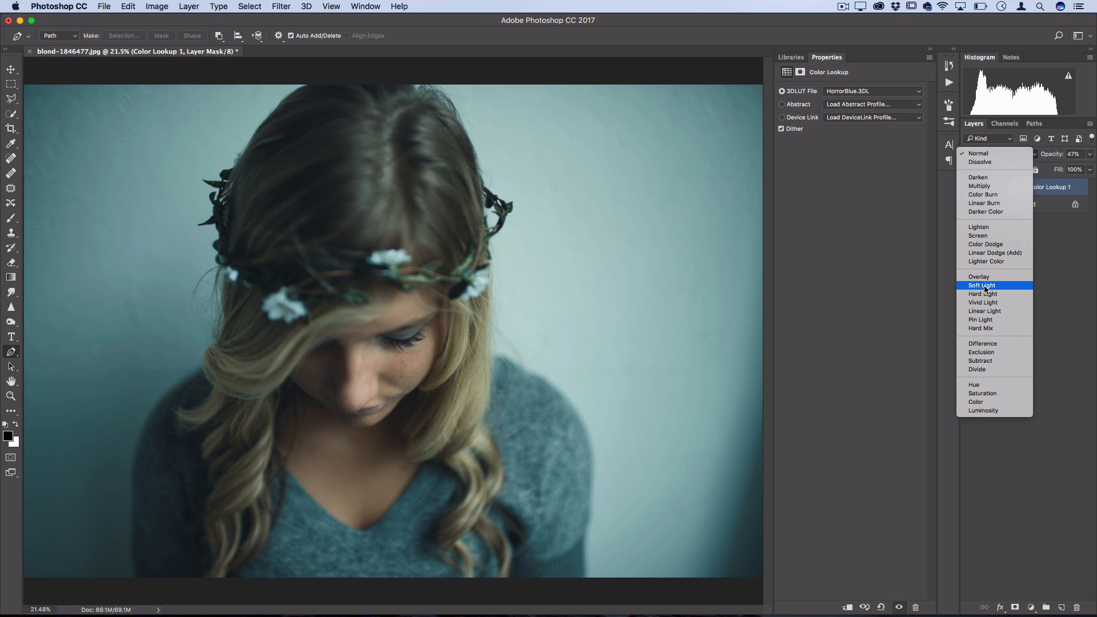
{"action": "left_click", "coordinate": [981, 286]}
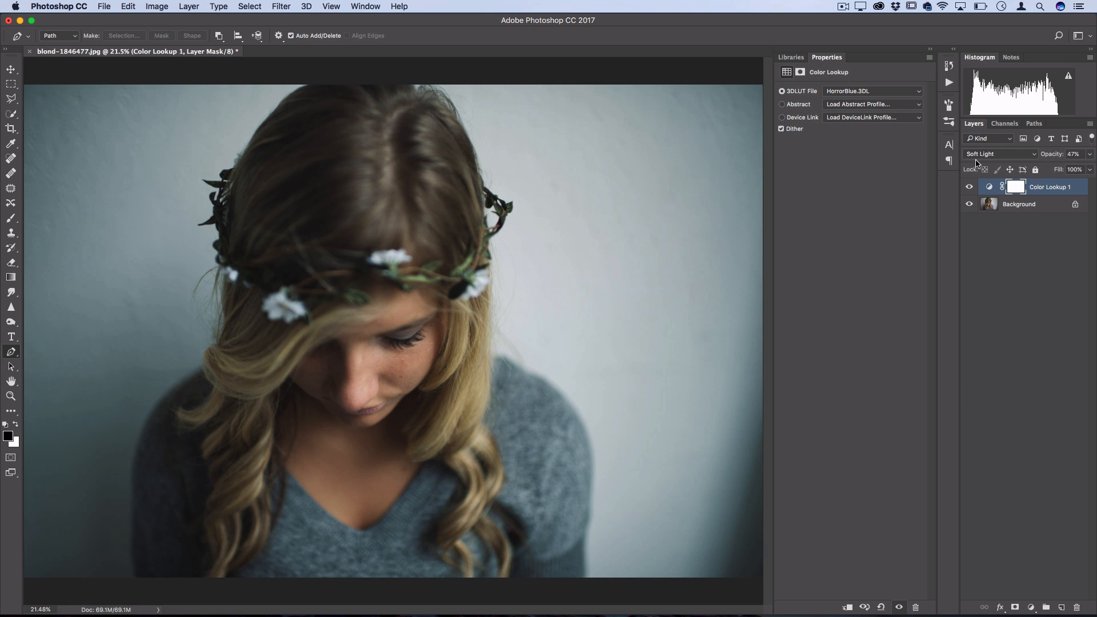
{"action": "left_click", "coordinate": [1000, 153]}
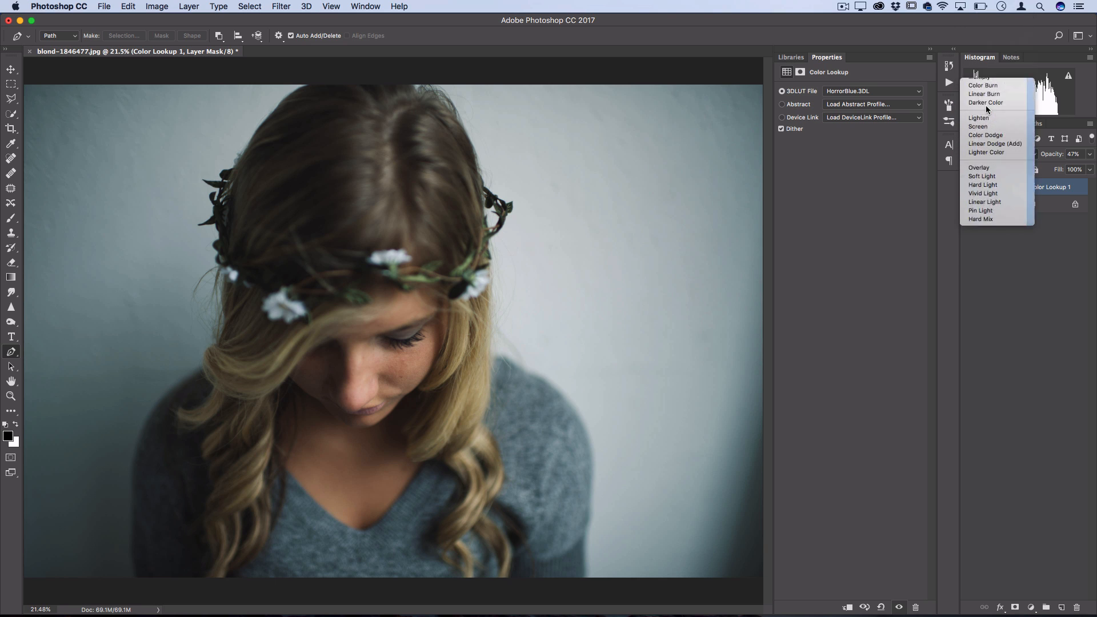
{"action": "left_click", "coordinate": [978, 127]}
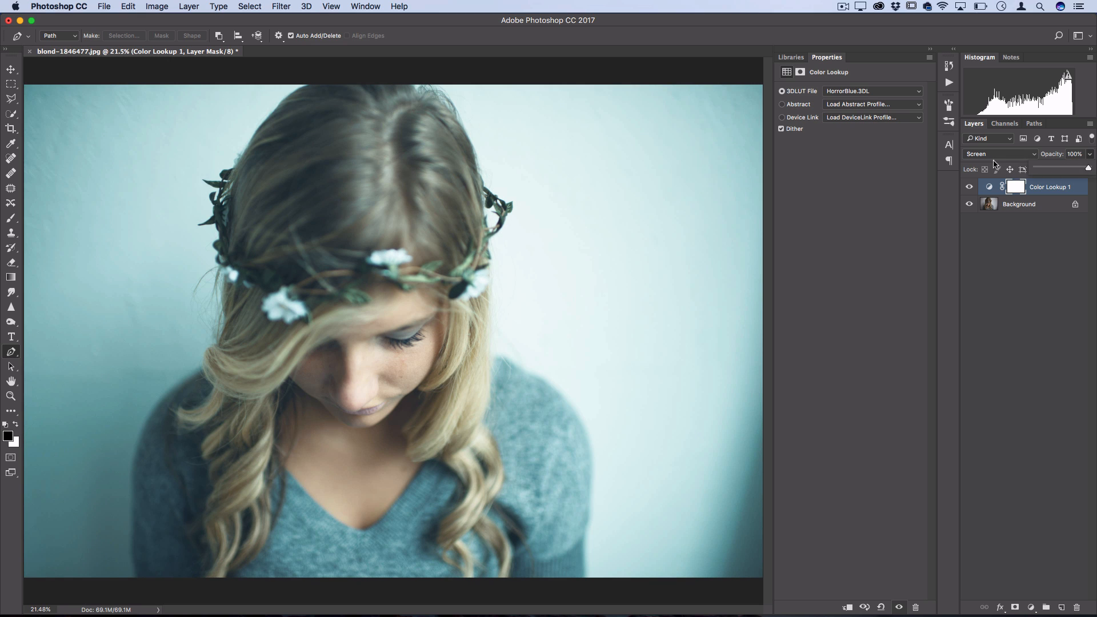
Step: Switch the 3DLUT File preset to Fuji F125 Kodak 2395 (by Adobe).cube
{"action": "left_click", "coordinate": [872, 91]}
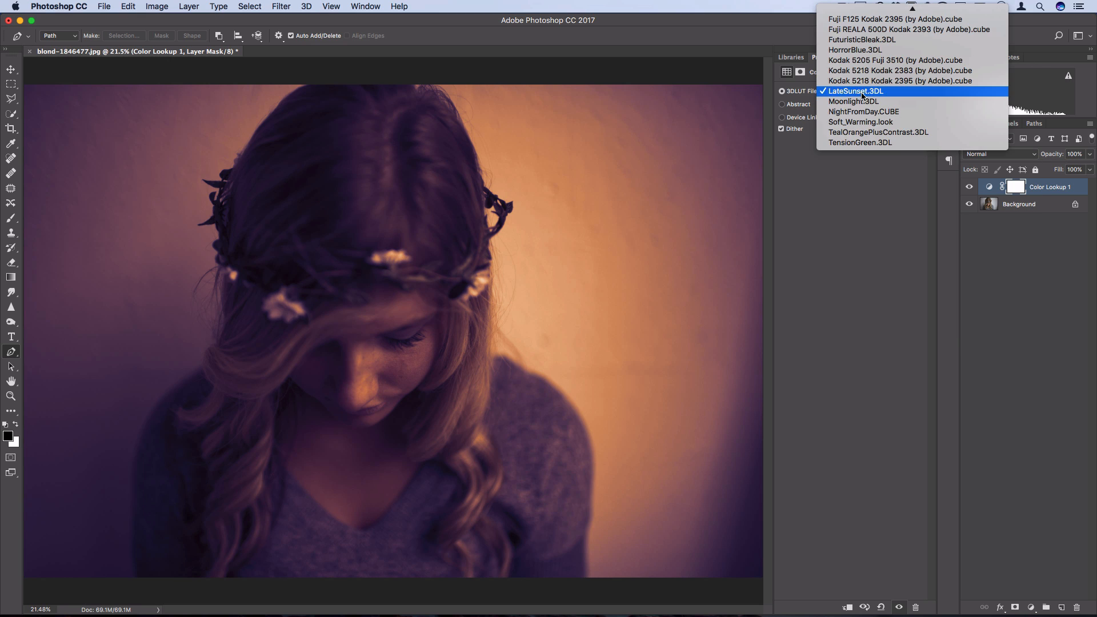
{"action": "left_click", "coordinate": [855, 91]}
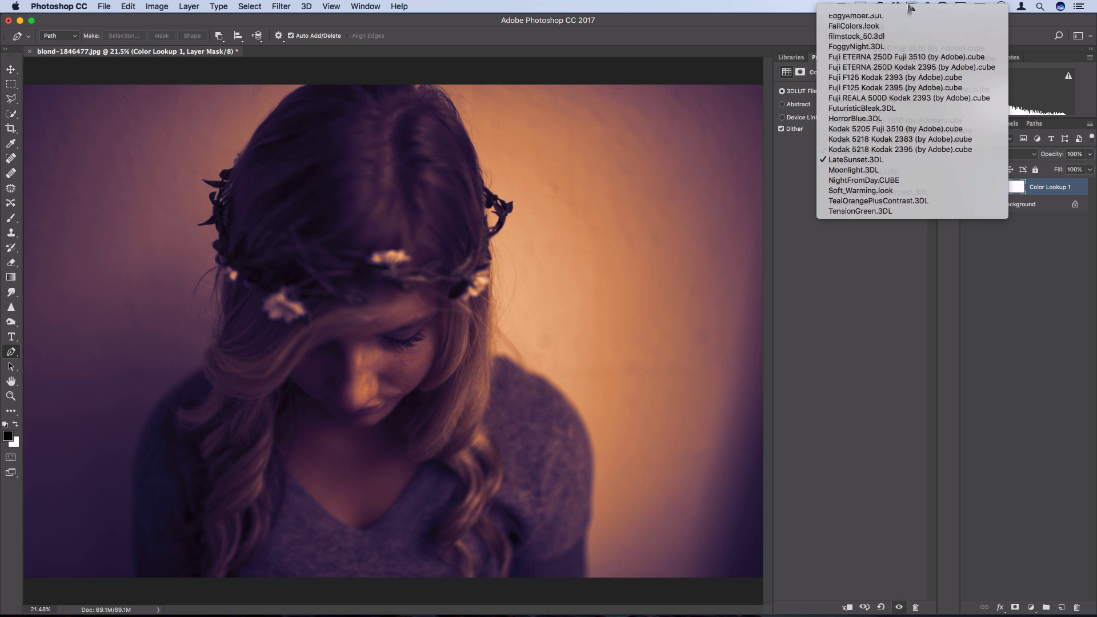
{"action": "left_click", "coordinate": [895, 87]}
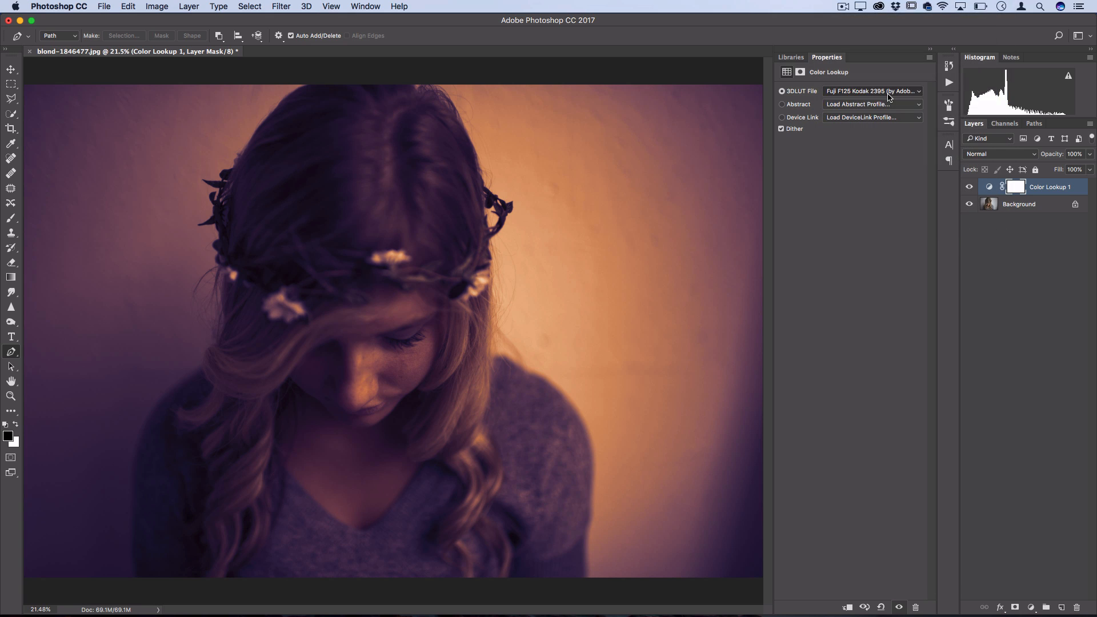
{"action": "left_click", "coordinate": [970, 187]}
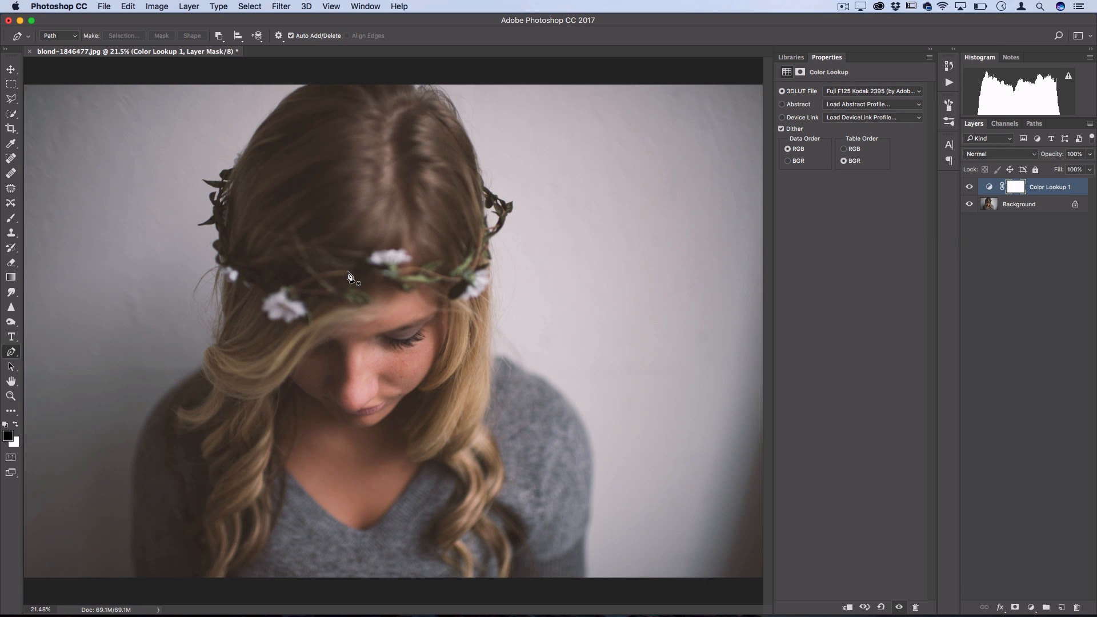
{"action": "mouse_move", "coordinate": [640, 165]}
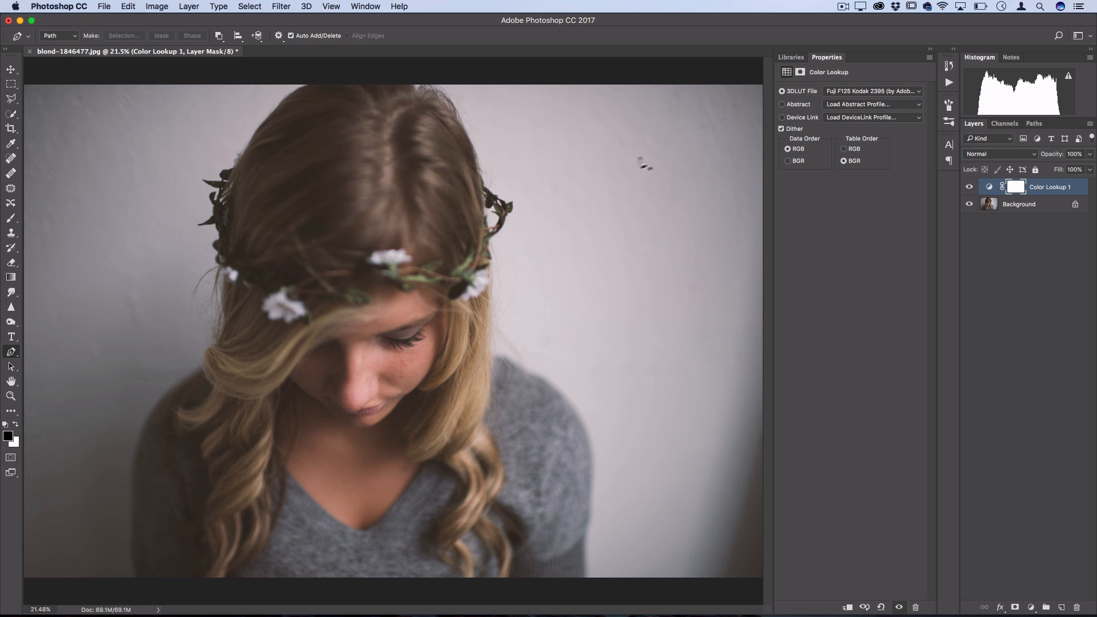
Step: Preview the Pastel 8 Hues, Black & White and Blacklight Poster abstract looks, then use filmstock_50.3dl
{"action": "left_click", "coordinate": [872, 104]}
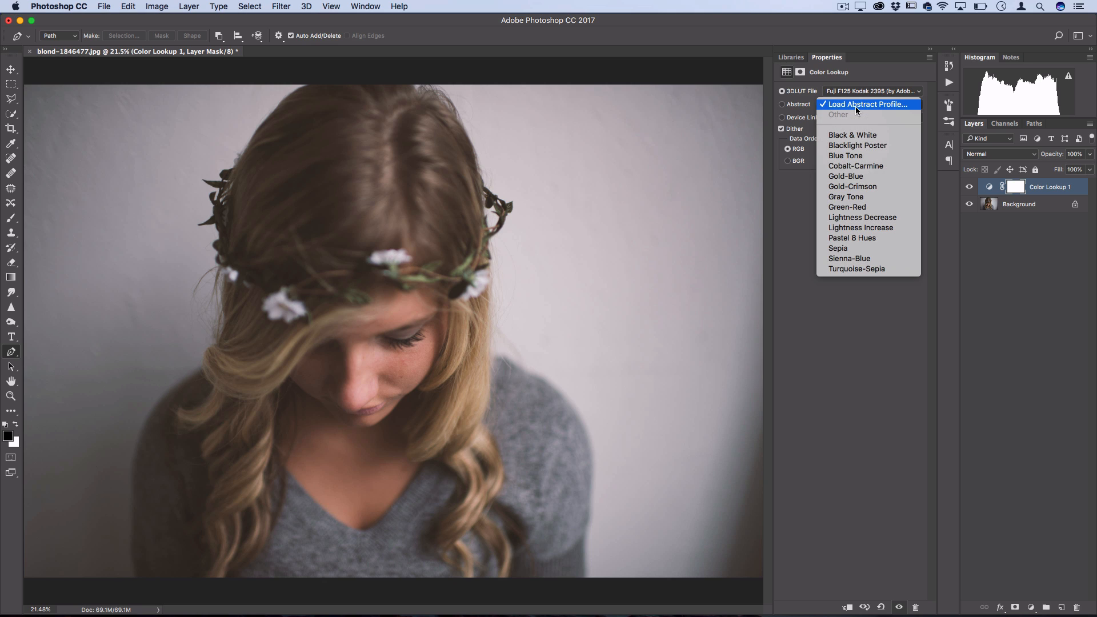
{"action": "mouse_move", "coordinate": [862, 238]}
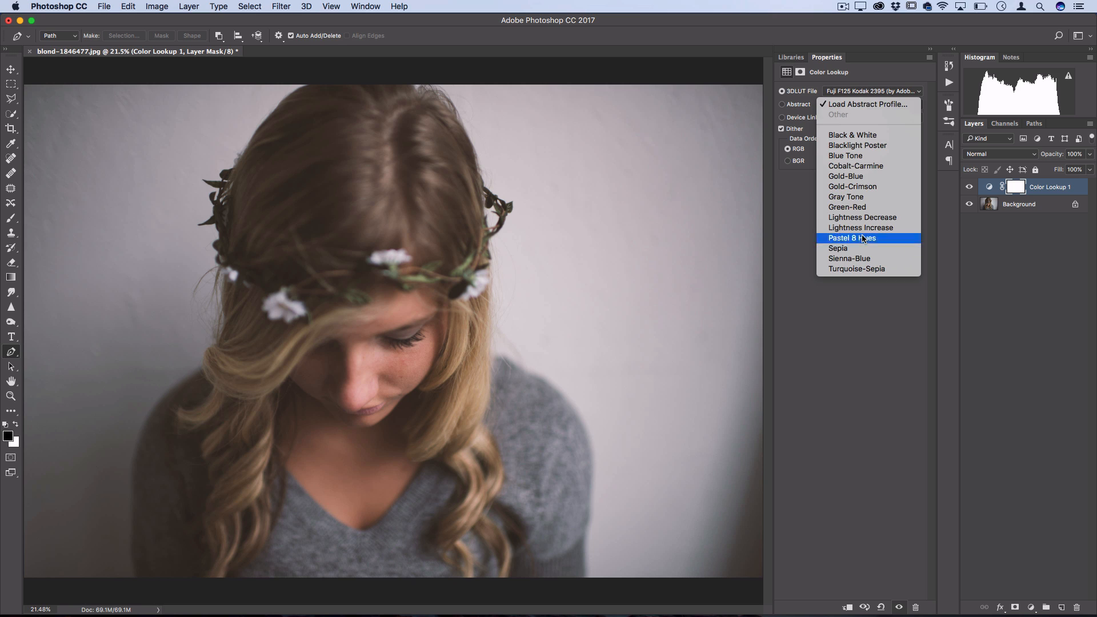
{"action": "left_click", "coordinate": [852, 238]}
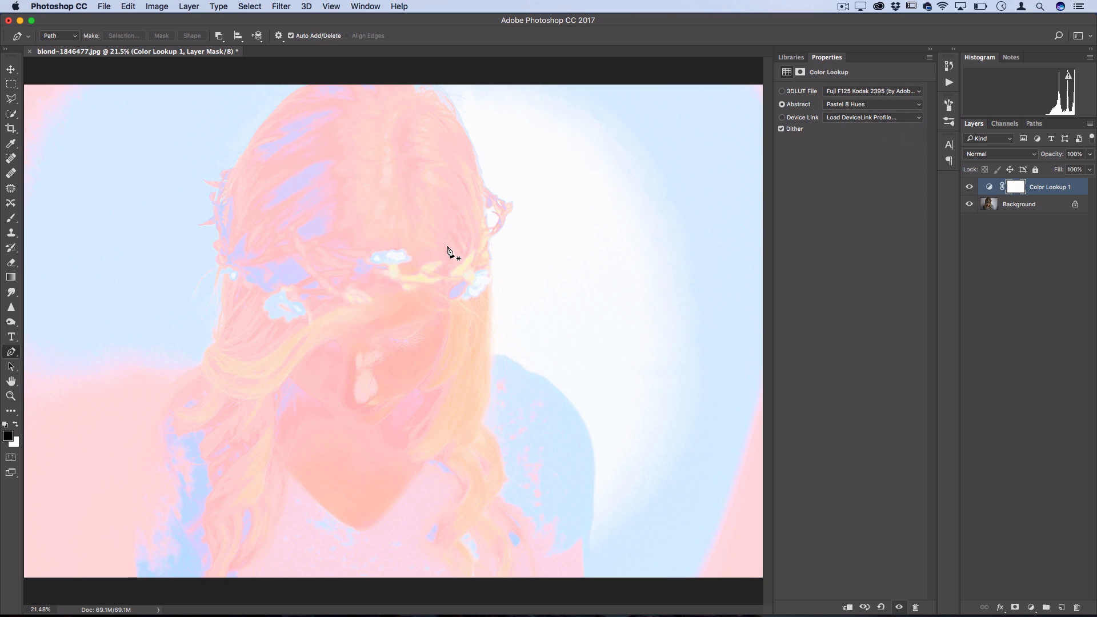
{"action": "left_click", "coordinate": [872, 104]}
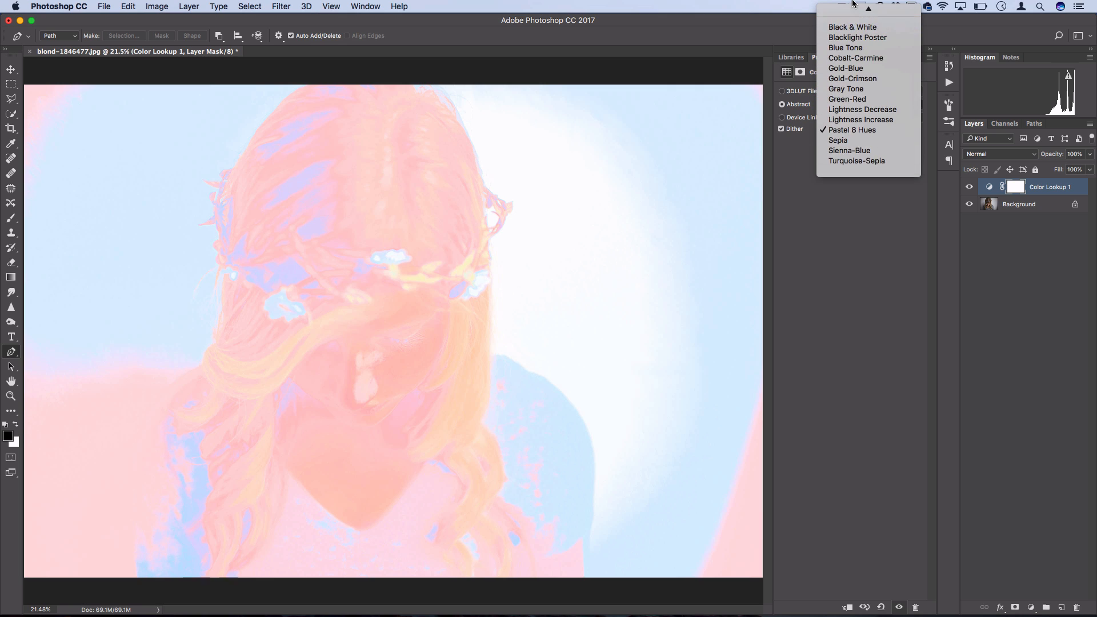
{"action": "left_click", "coordinate": [852, 27]}
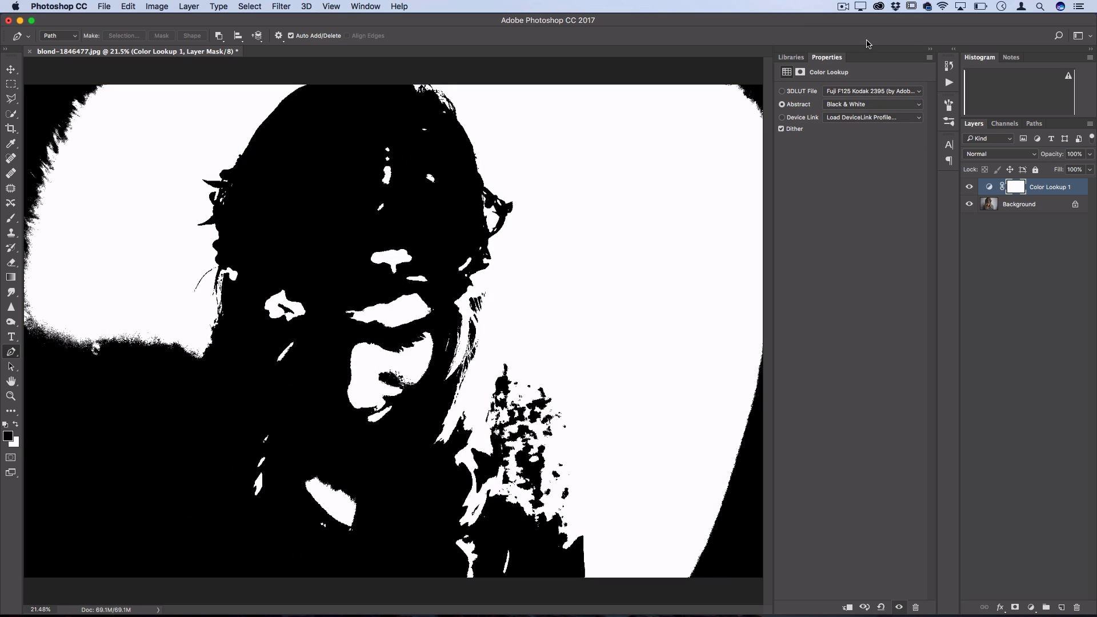
{"action": "left_click", "coordinate": [872, 104]}
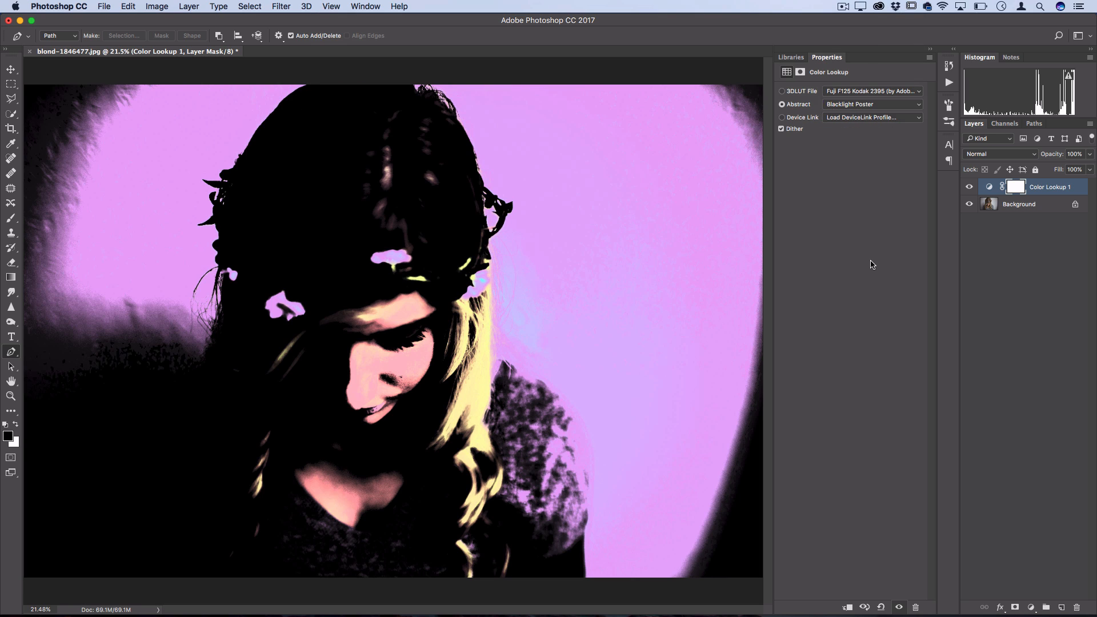
{"action": "left_click", "coordinate": [871, 104]}
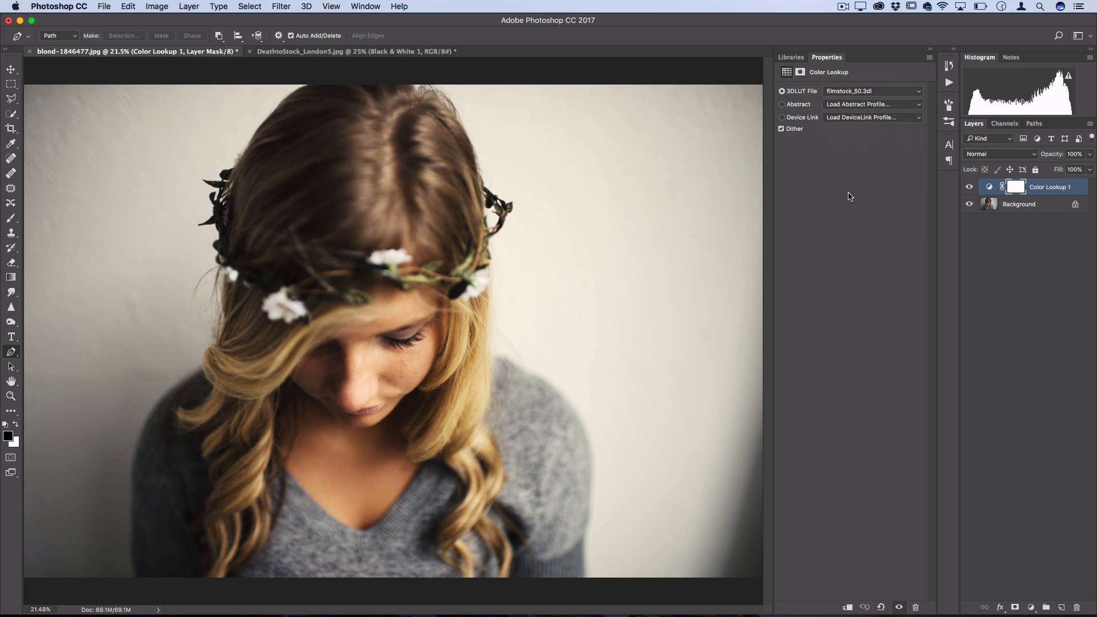
{"action": "mouse_move", "coordinate": [854, 116]}
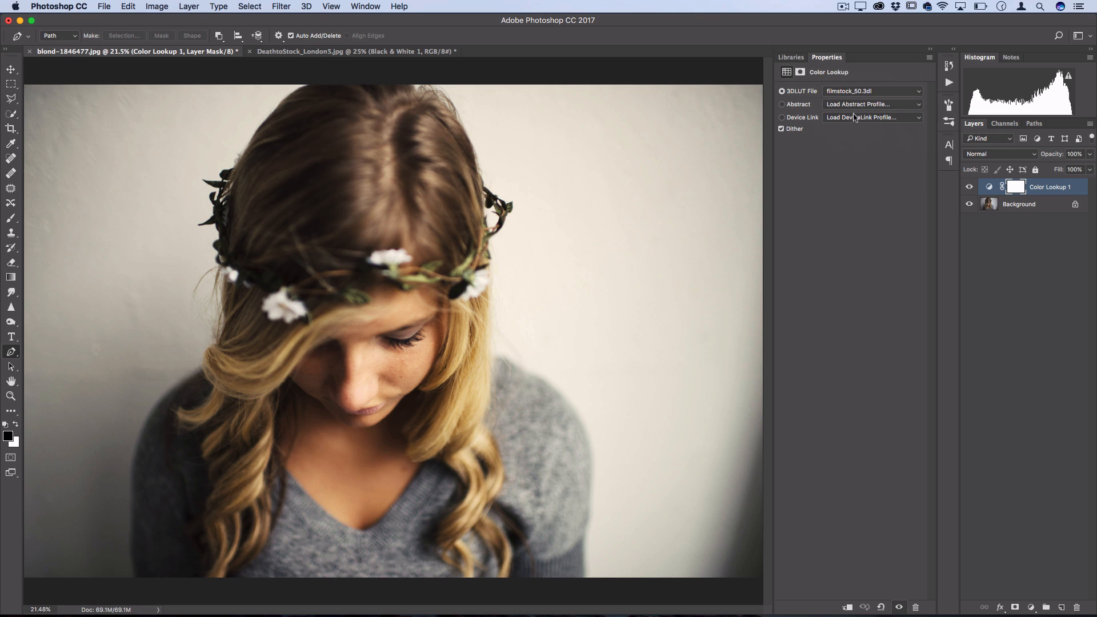
Step: On the London photo, group the Black & White 1 and Curves 1 adjustment layers
{"action": "left_click", "coordinate": [871, 90]}
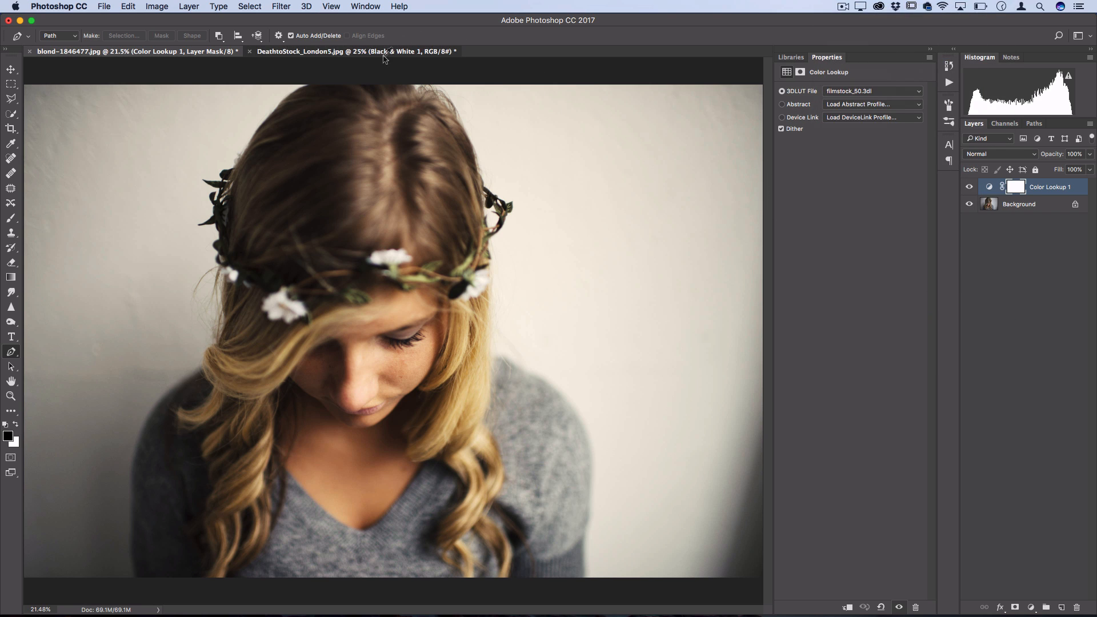
{"action": "left_click", "coordinate": [350, 51]}
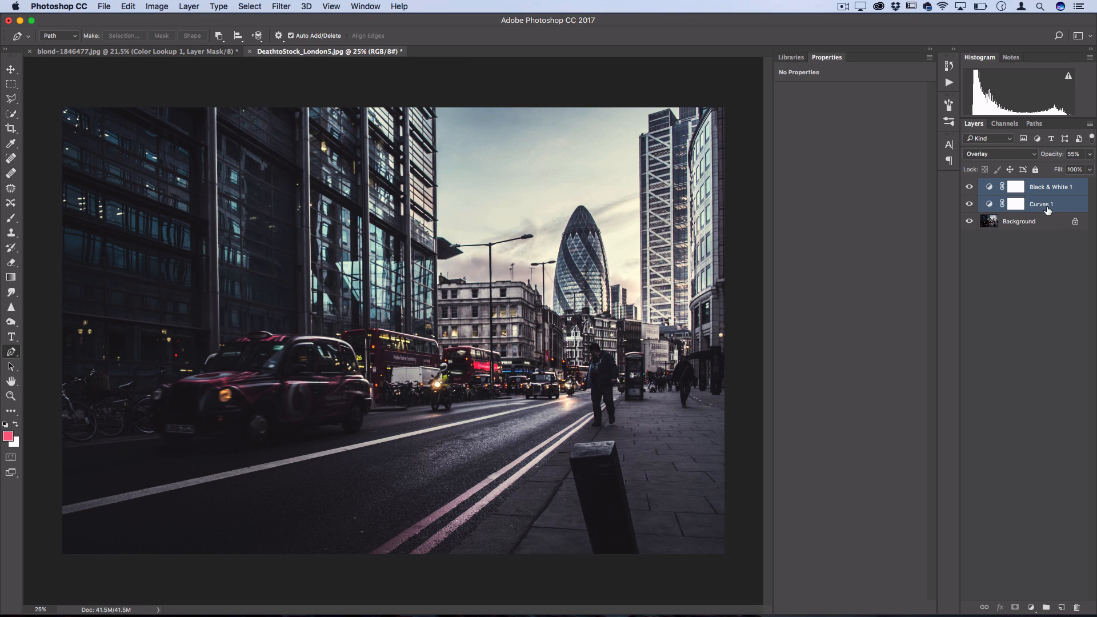
{"action": "left_click", "coordinate": [1048, 607]}
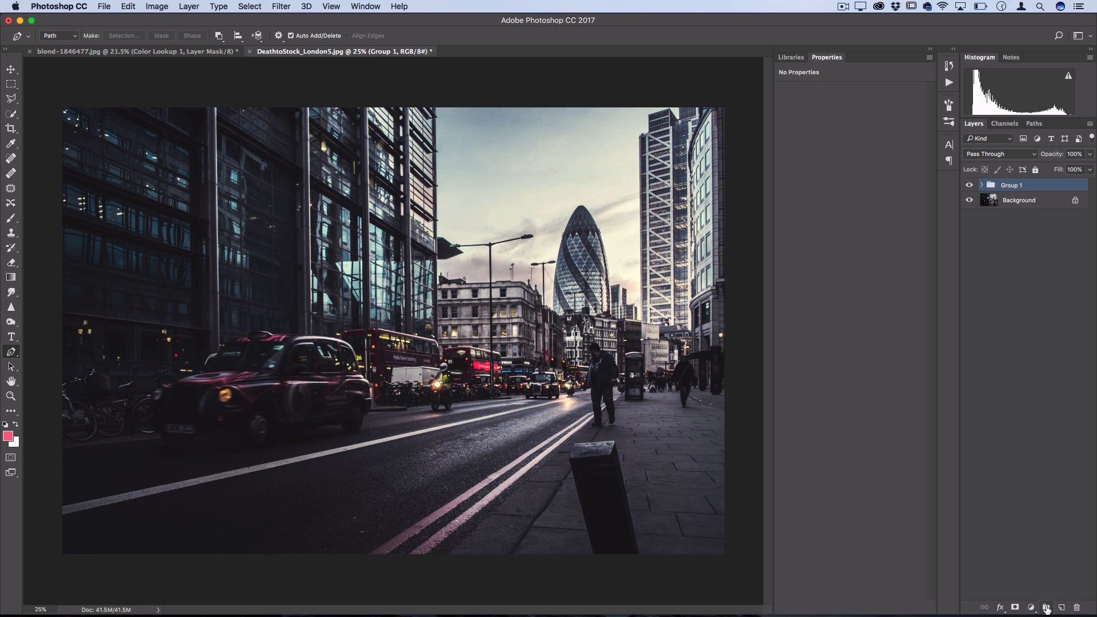
{"action": "left_click", "coordinate": [103, 7]}
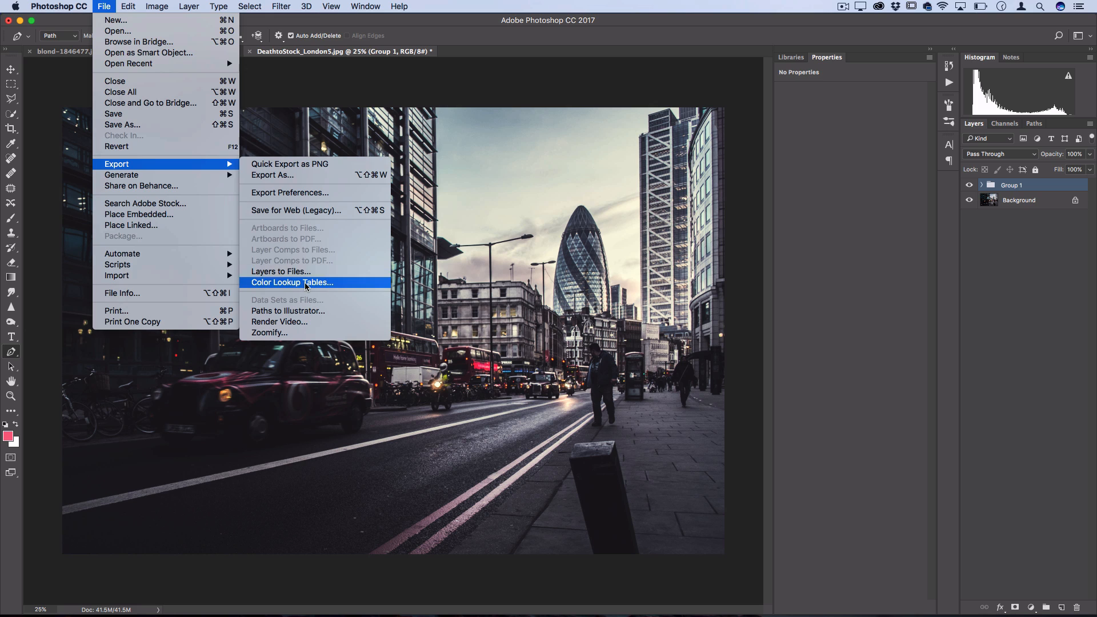
Step: Export the group as 3DL, CUBE, CSP and ICC Profile lookup tables
{"action": "left_click", "coordinate": [292, 281]}
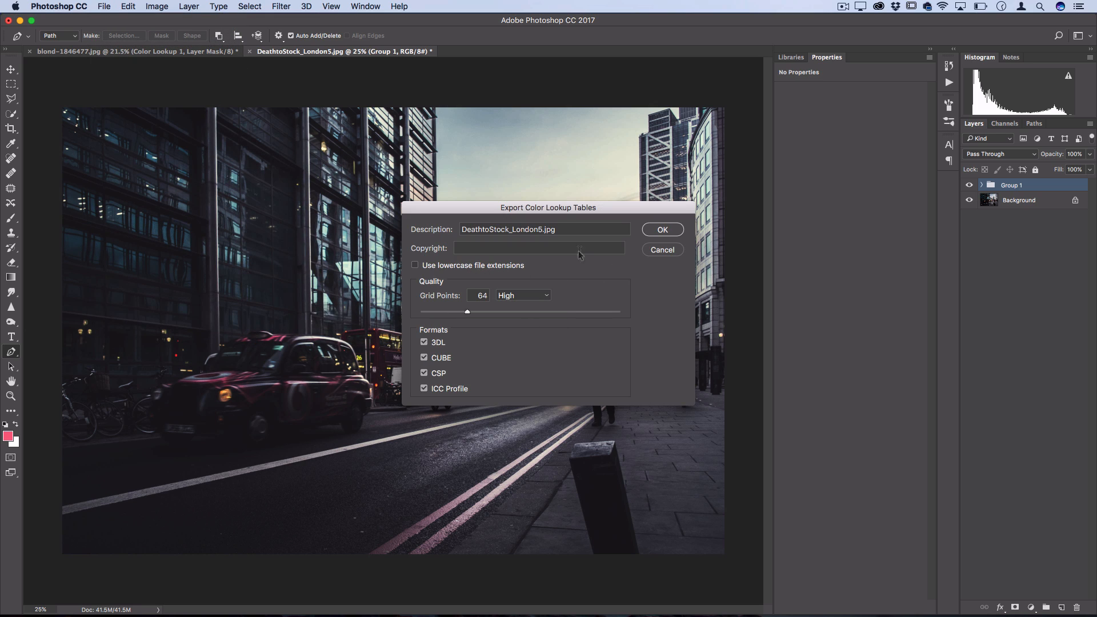
{"action": "mouse_move", "coordinate": [592, 261]}
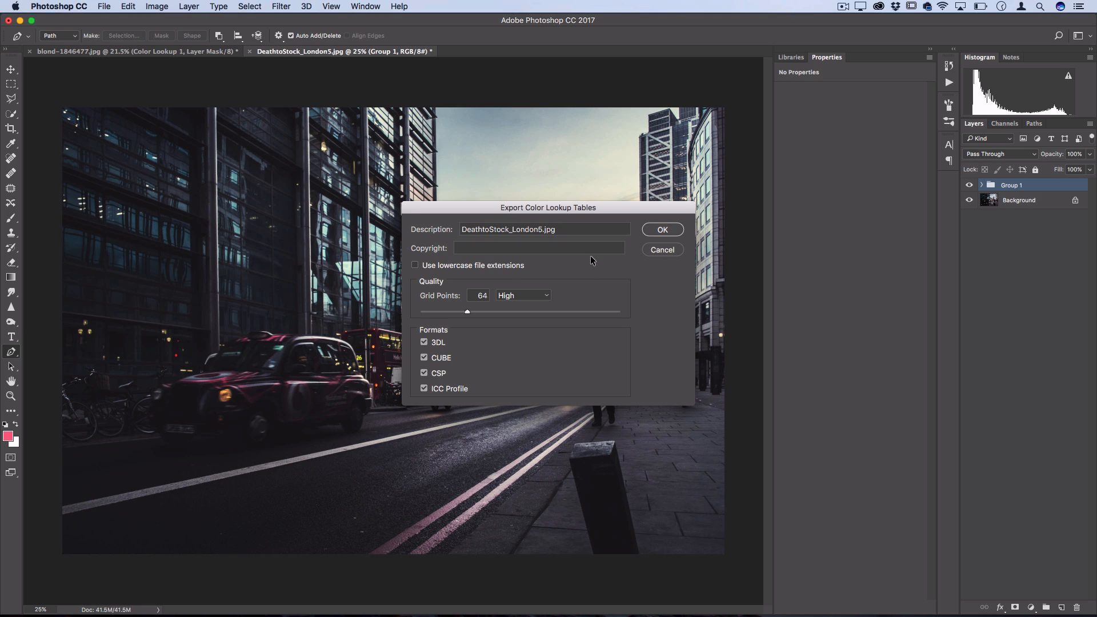
{"action": "mouse_move", "coordinate": [434, 332]}
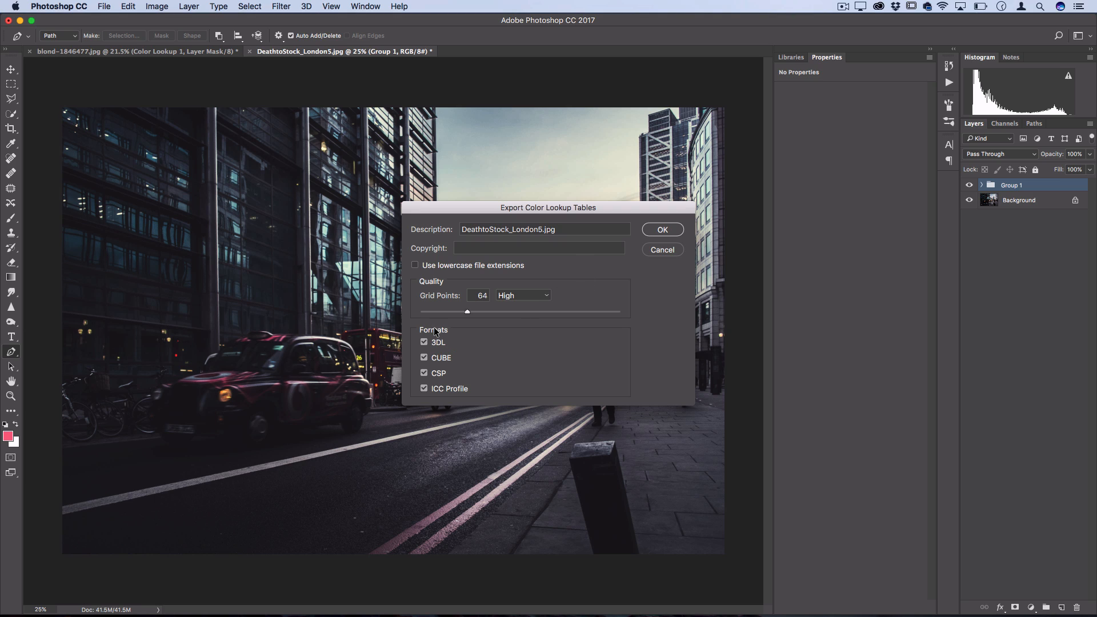
{"action": "left_click", "coordinate": [423, 373]}
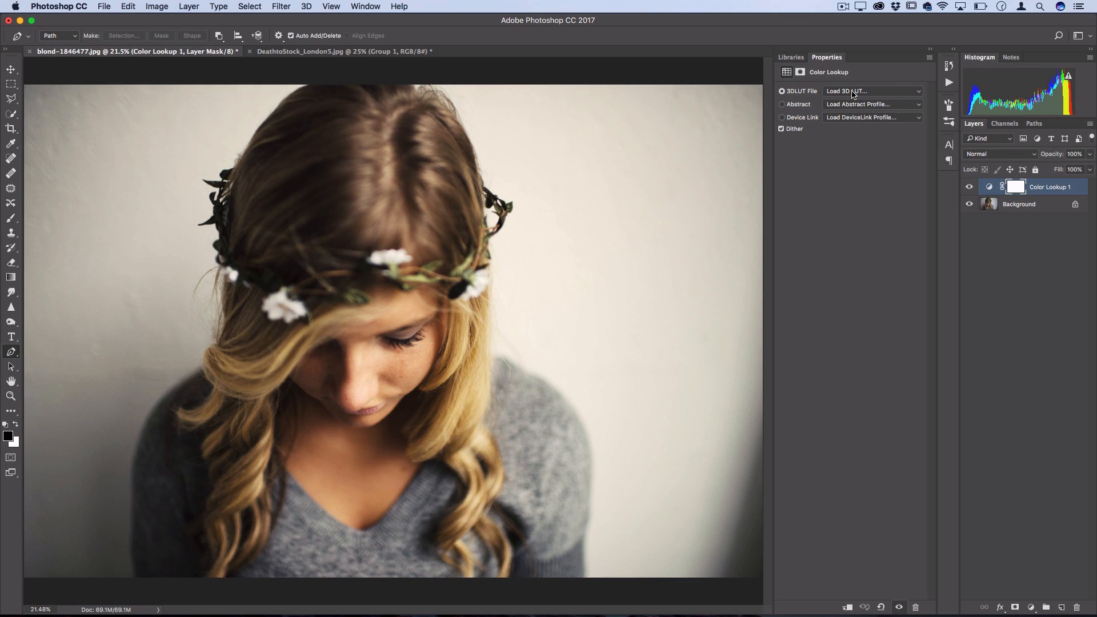
Step: Load the exported faded.3DL LUT onto the portrait, then switch to EdgyAmber.3DL
{"action": "left_click", "coordinate": [870, 90]}
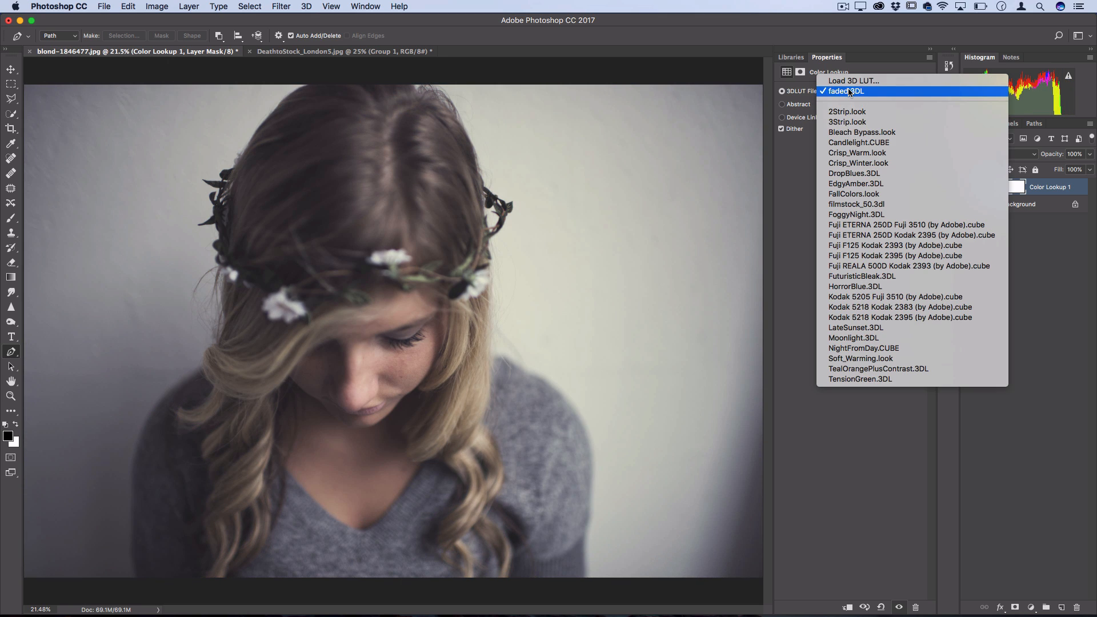
{"action": "left_click", "coordinate": [847, 91]}
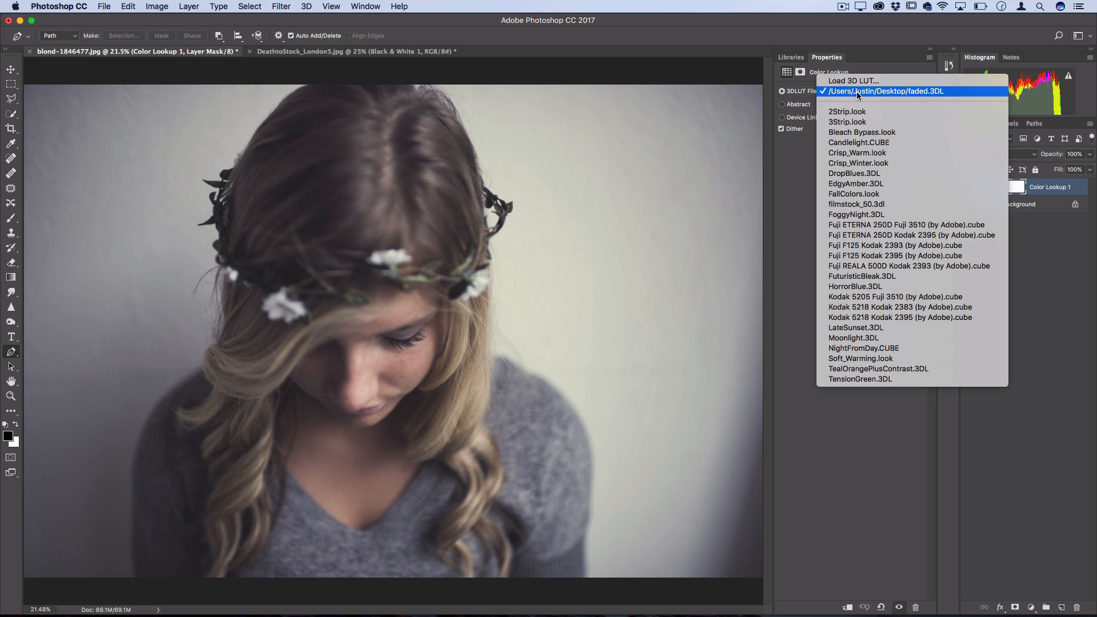
{"action": "mouse_move", "coordinate": [854, 194]}
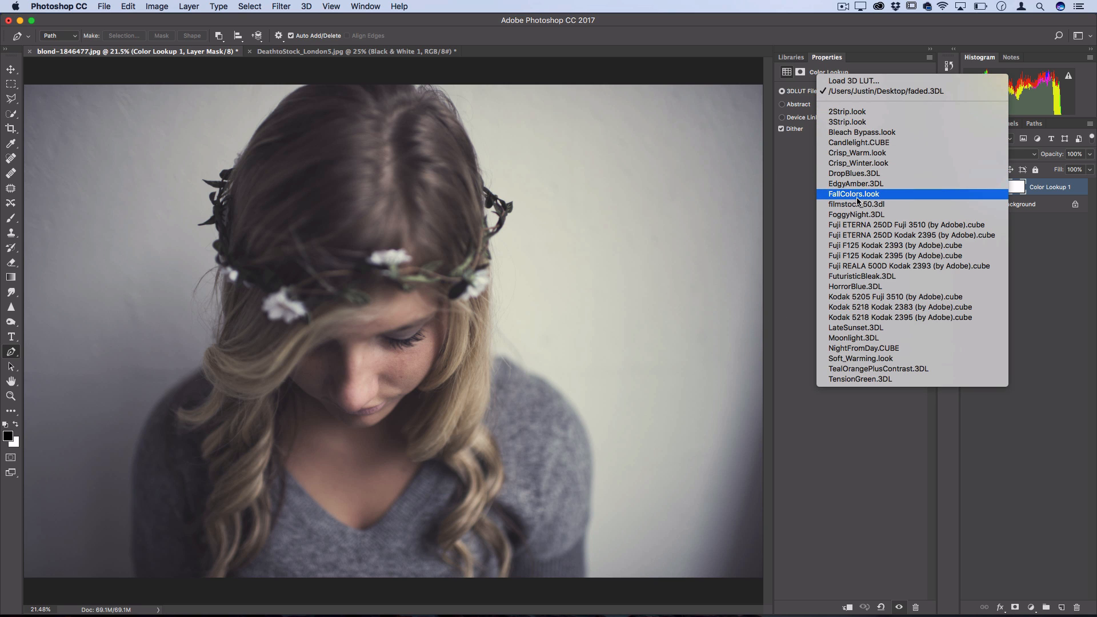
{"action": "left_click", "coordinate": [855, 184]}
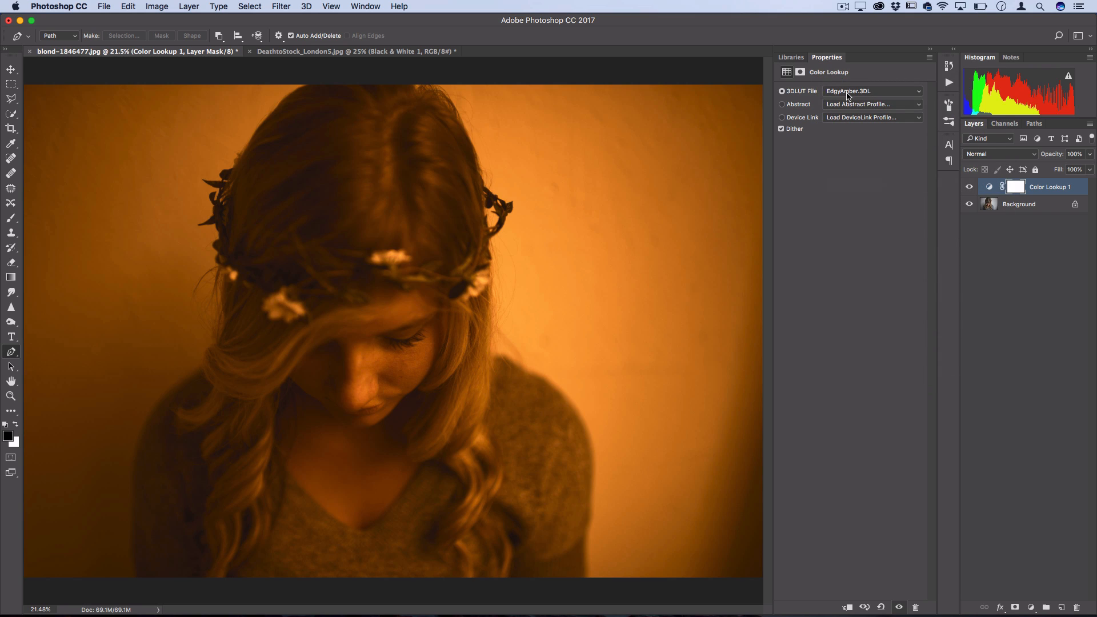
Step: Try FallColors, then apply FoggyNight.3DL at 77% opacity in Soft Light, and reopen the presets
{"action": "left_click", "coordinate": [872, 90]}
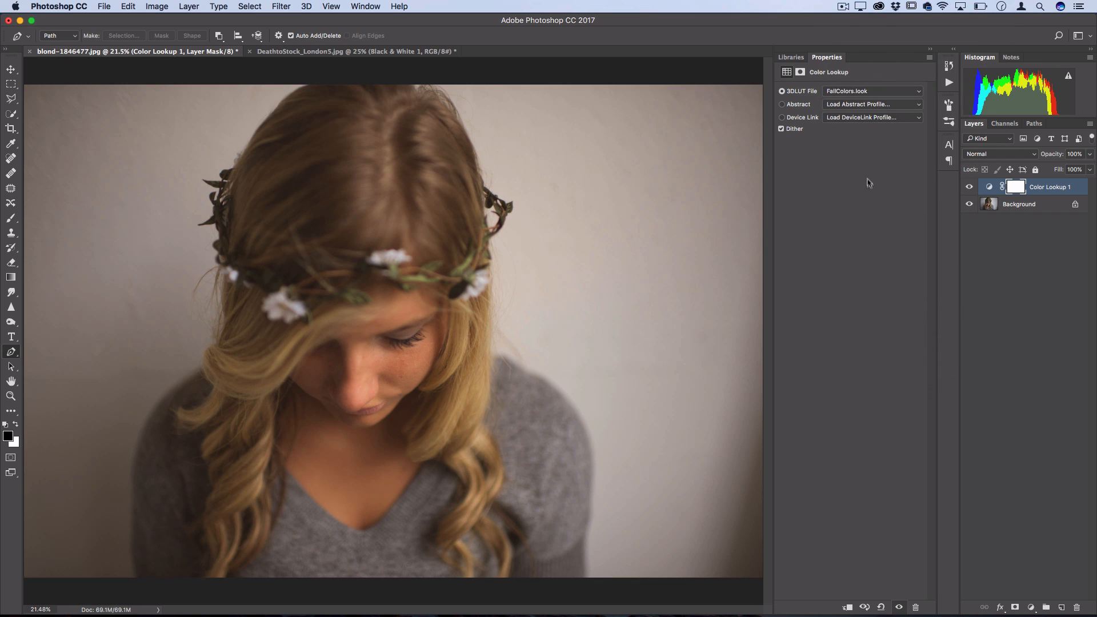
{"action": "left_click", "coordinate": [871, 90]}
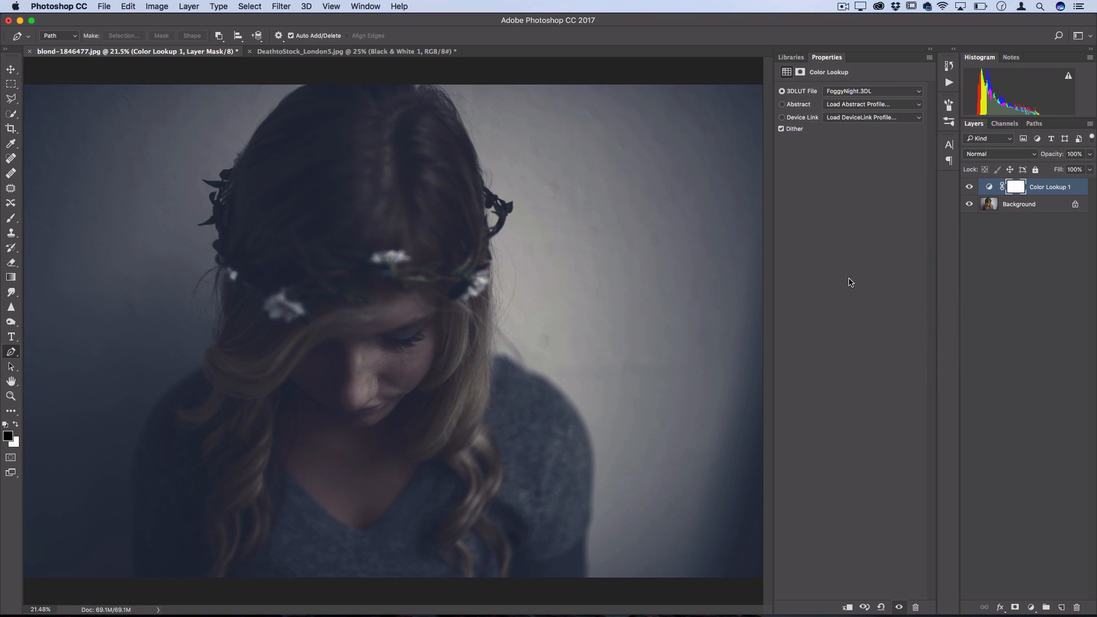
{"action": "mouse_move", "coordinate": [852, 252]}
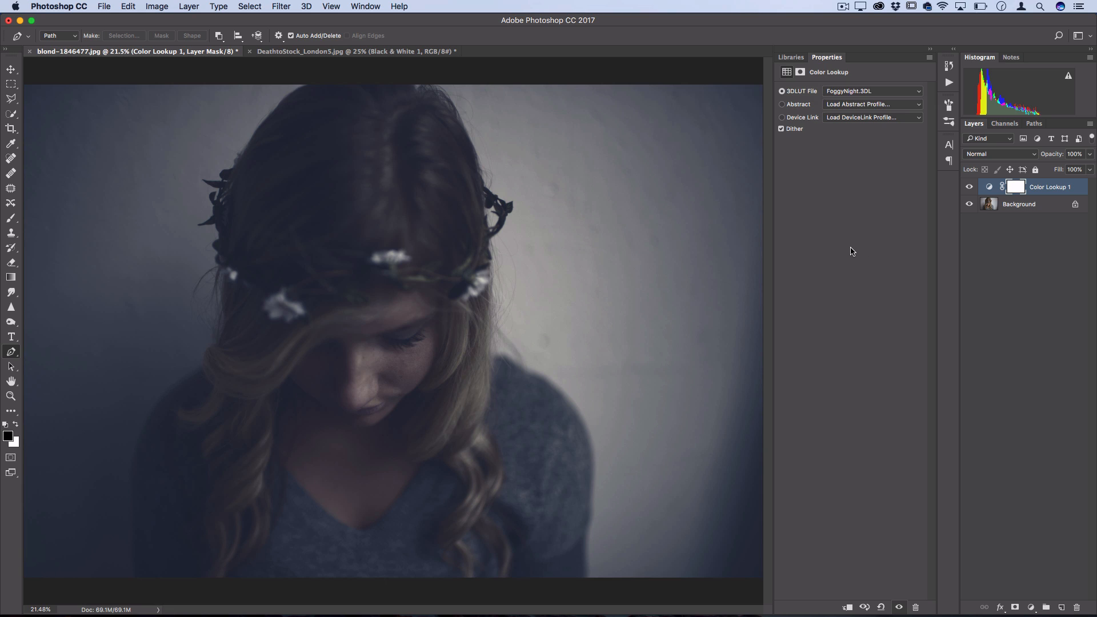
{"action": "left_click_drag", "start_coordinate": [1070, 154], "coordinate": [1057, 154]}
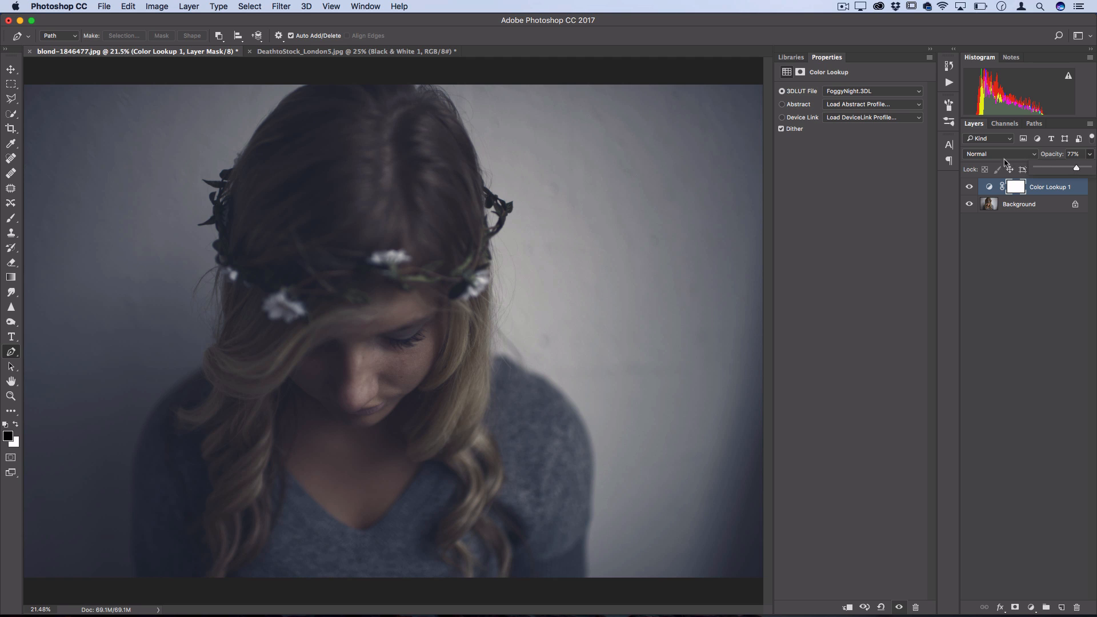
{"action": "left_click", "coordinate": [1000, 153]}
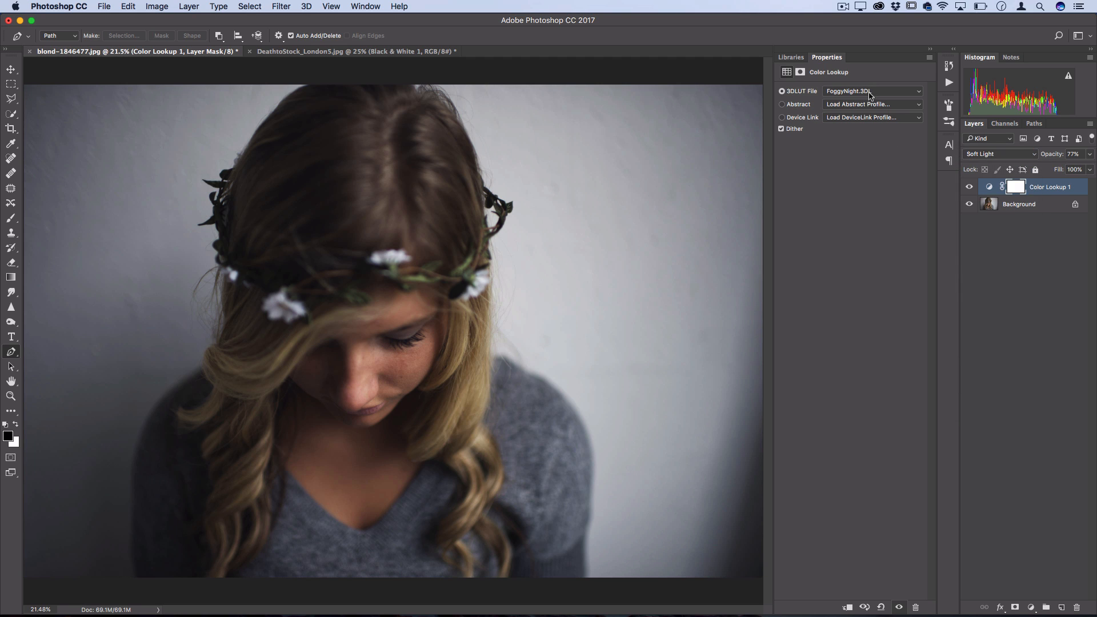
{"action": "left_click", "coordinate": [871, 90]}
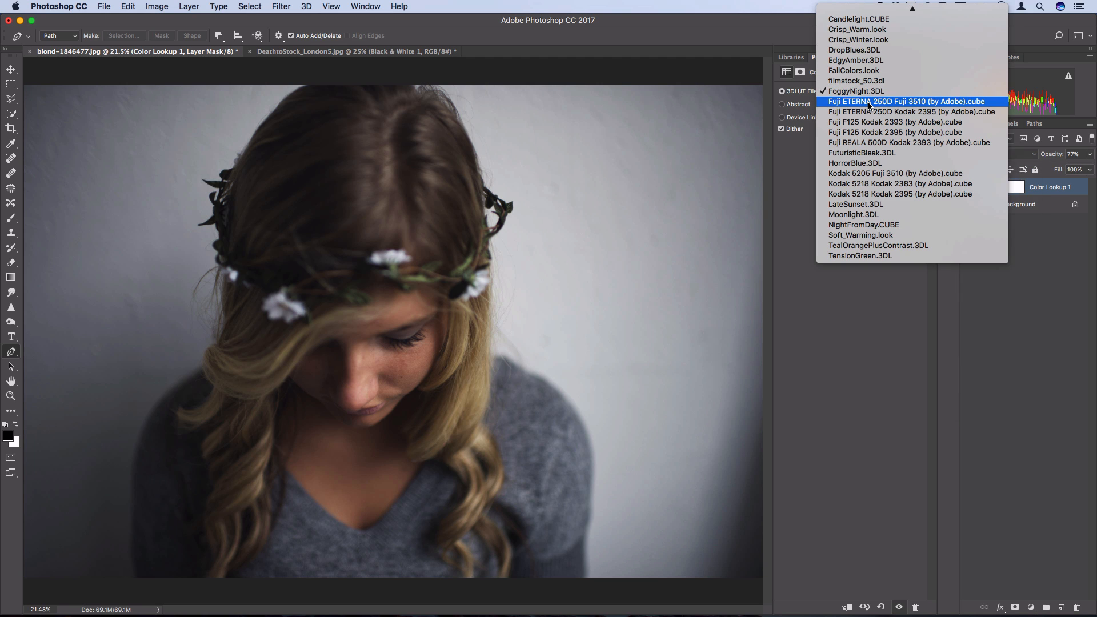